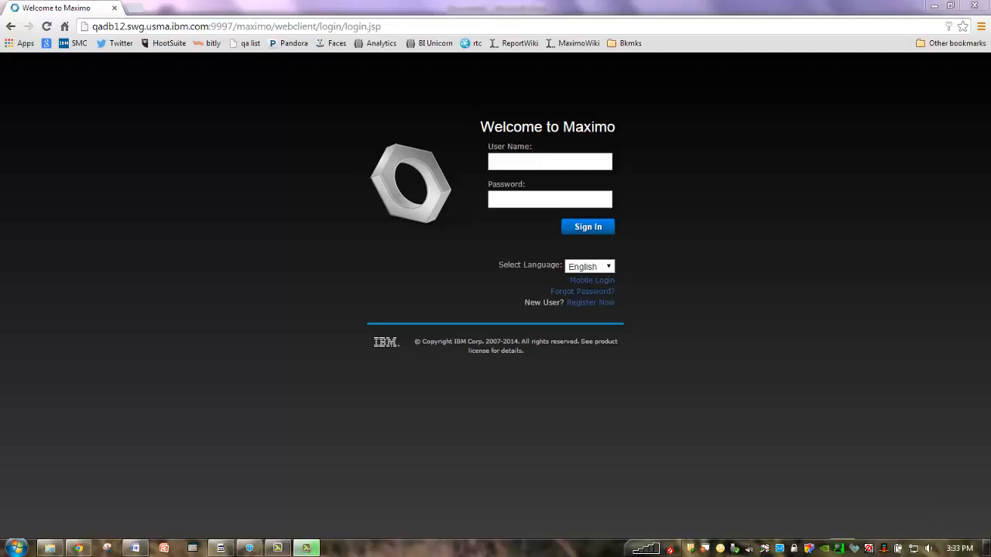
Step: Sign in as a saved user (Mike Wilson) and reach the Start Center
left_click(550, 161)
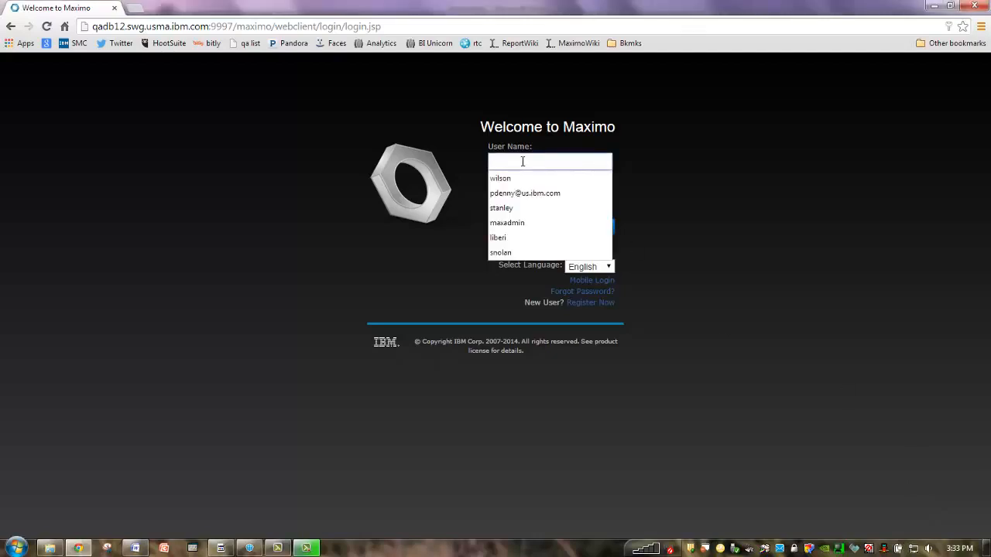
left_click(500, 178)
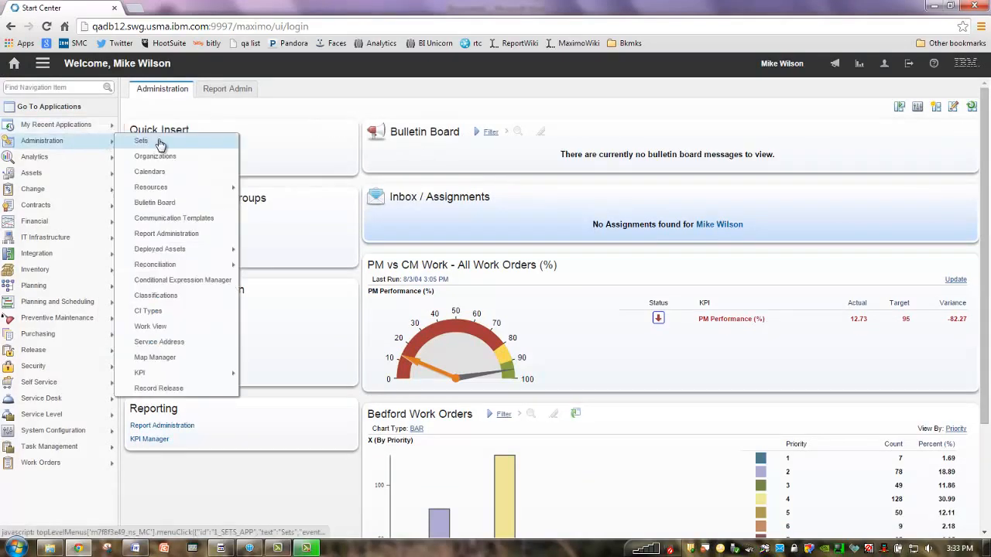
mouse_move(139, 372)
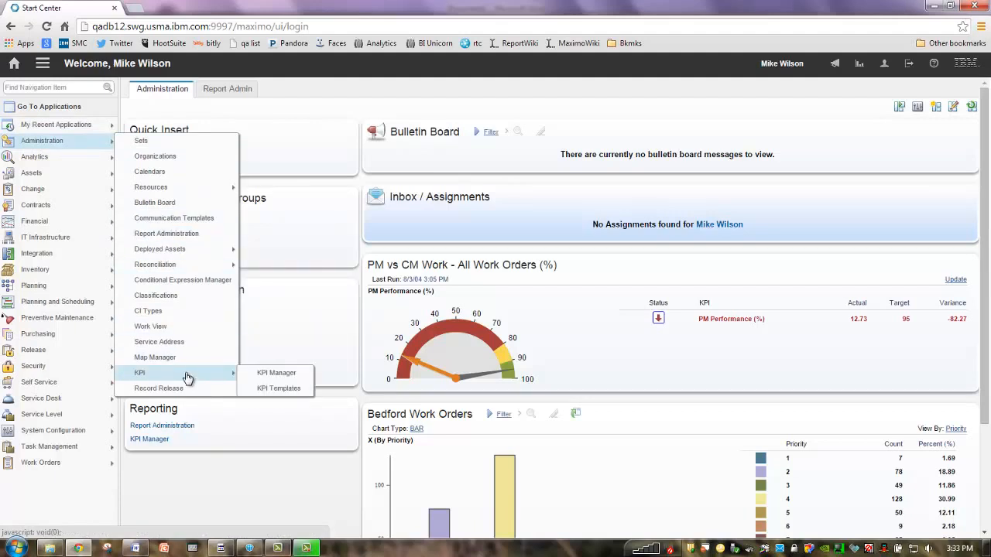
Step: Go to Administration > KPI > KPI Templates listing six templates
left_click(279, 387)
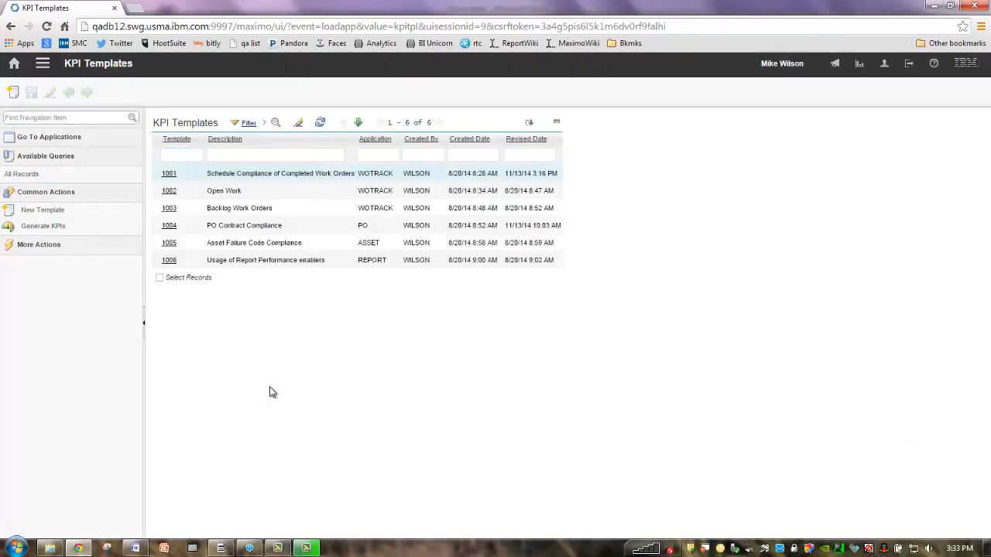
Step: Bring up template 1001, Schedule Compliance of Completed Work Orders
left_click(182, 155)
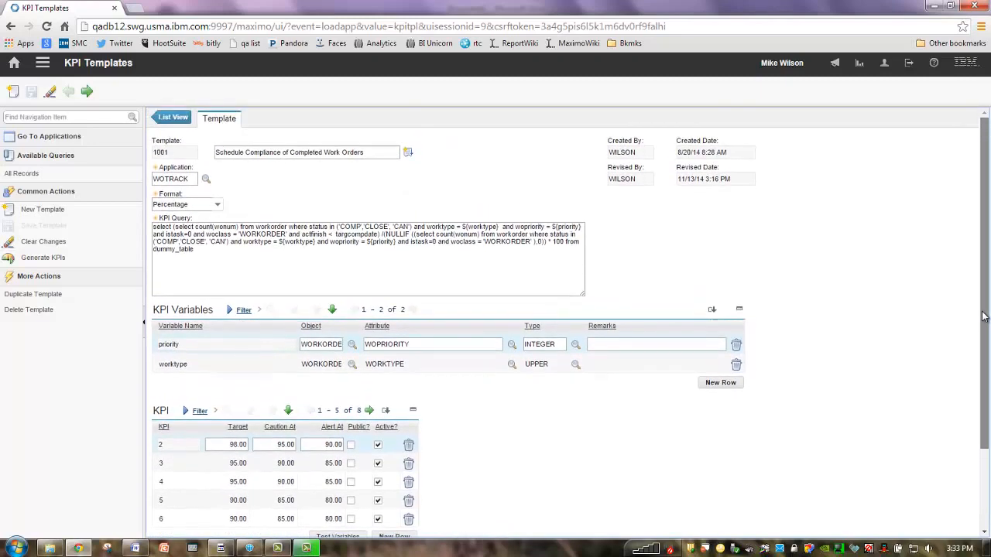
scroll("down", 3)
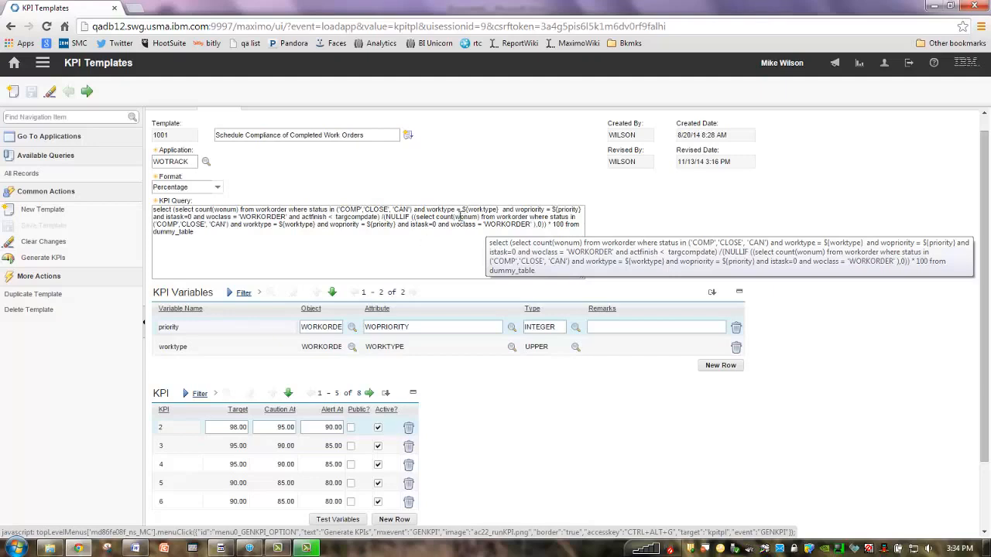
mouse_move(361, 245)
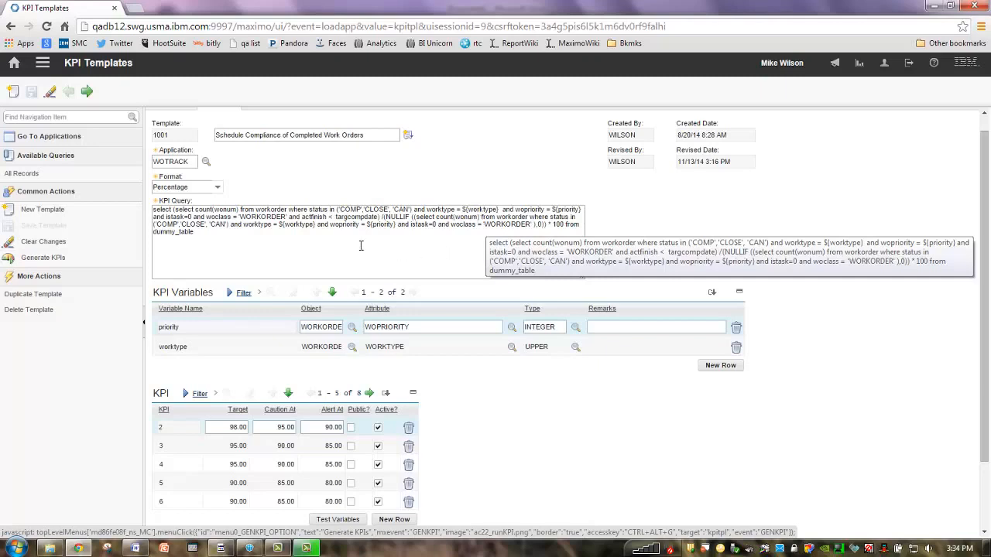
mouse_move(287, 239)
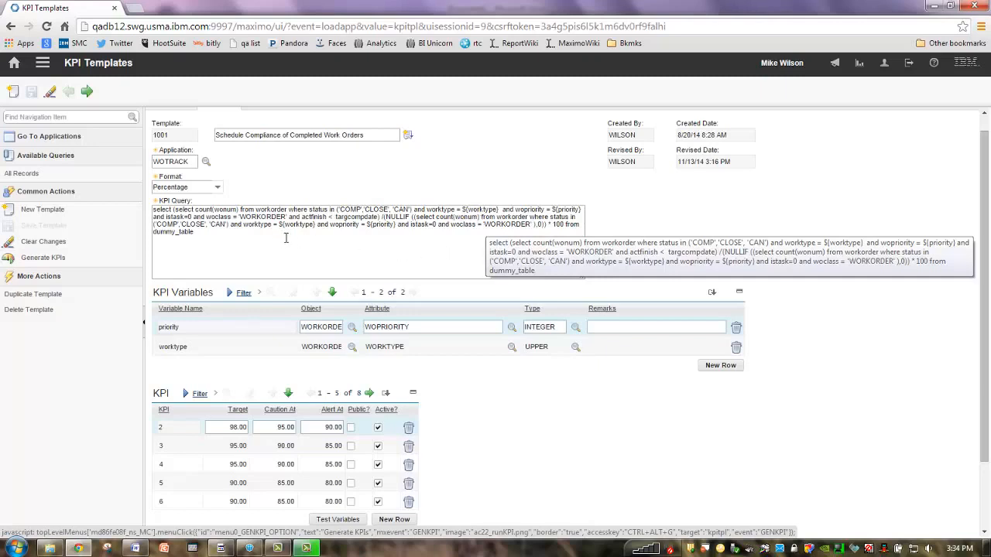
mouse_move(375, 235)
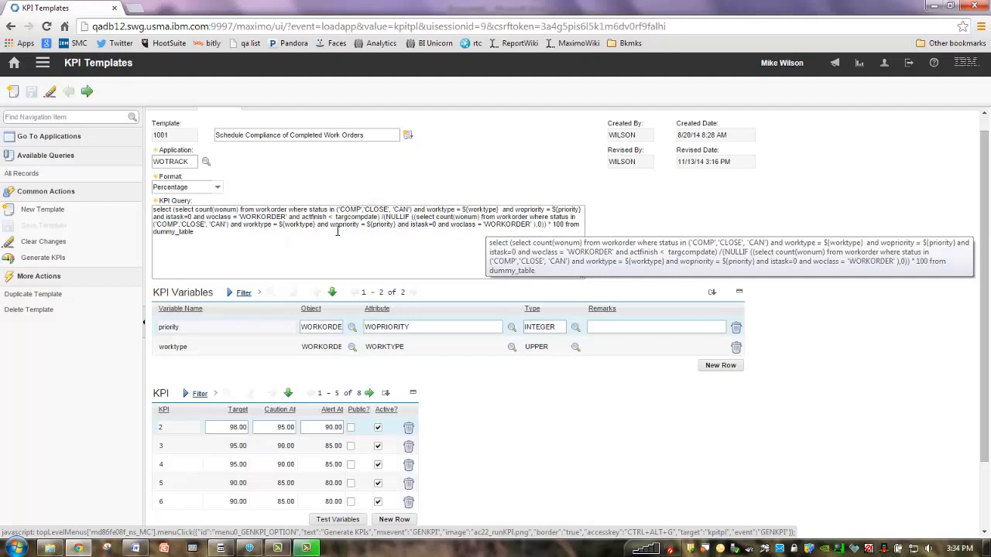
mouse_move(384, 232)
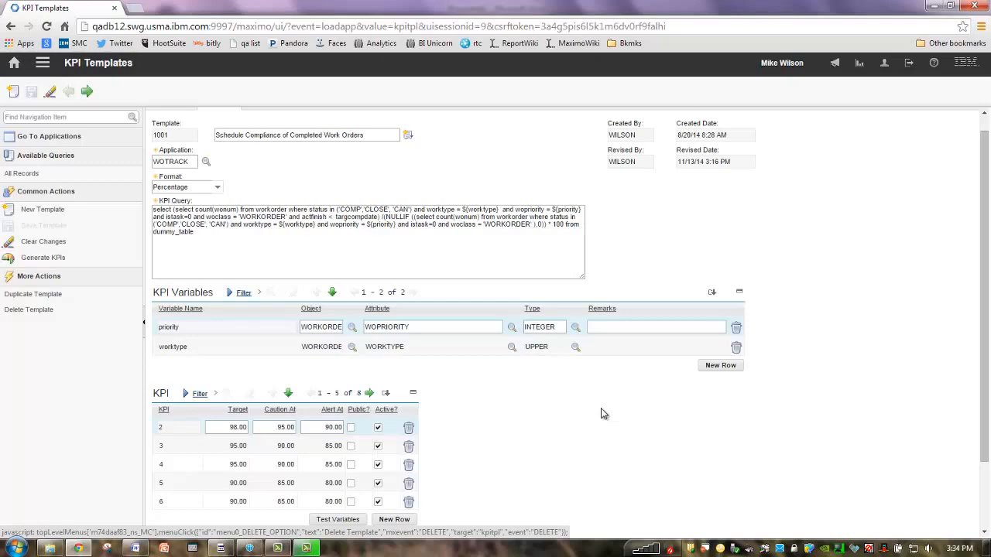
scroll("down", 3)
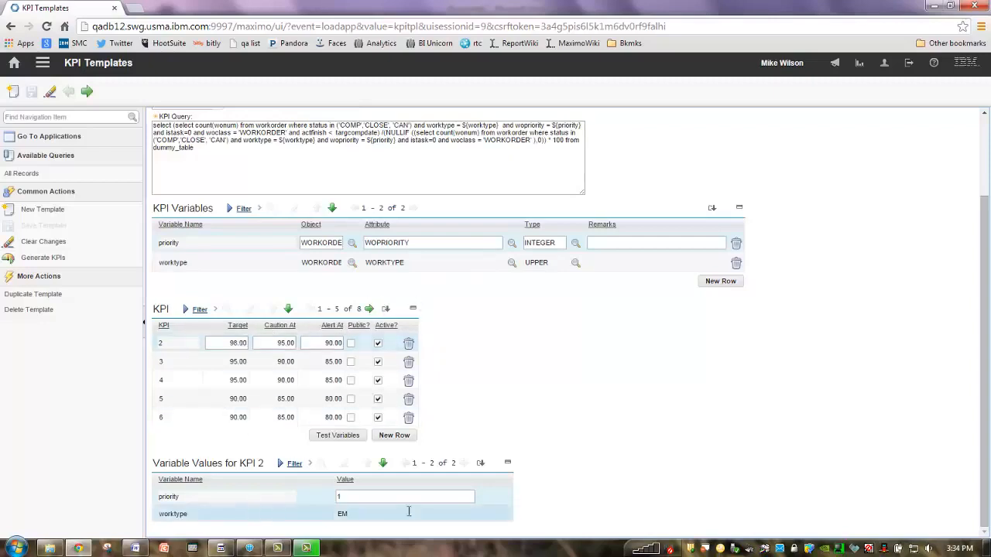
left_click(178, 362)
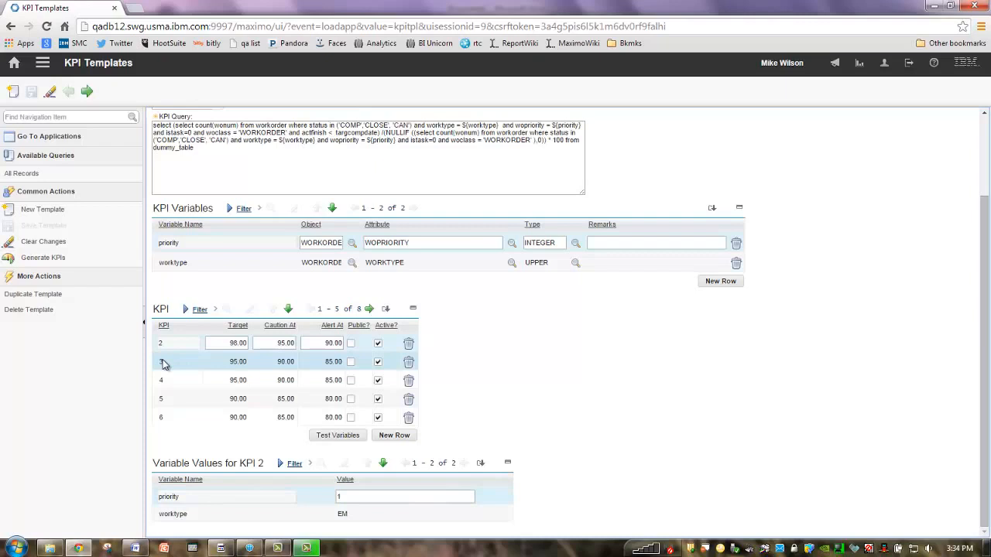
left_click(179, 362)
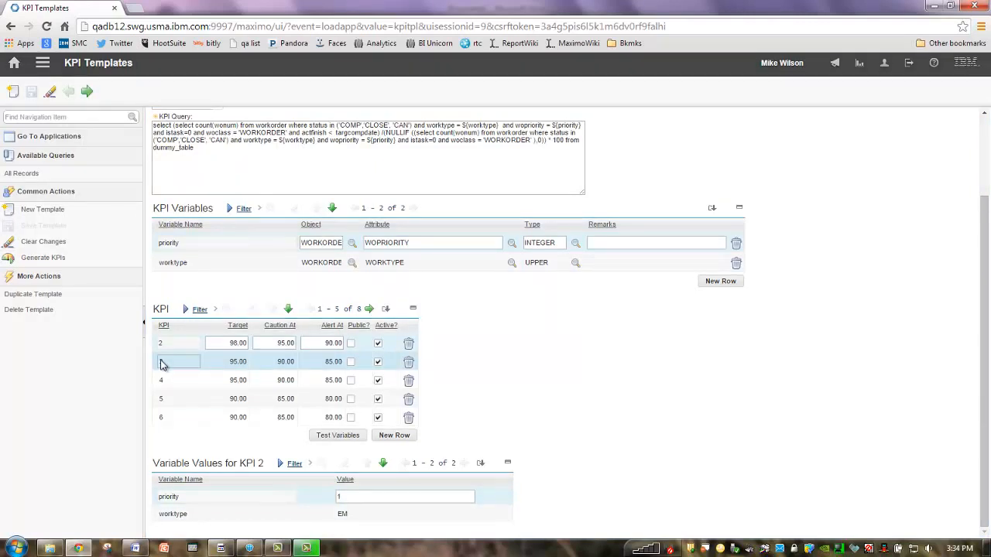
left_click(178, 381)
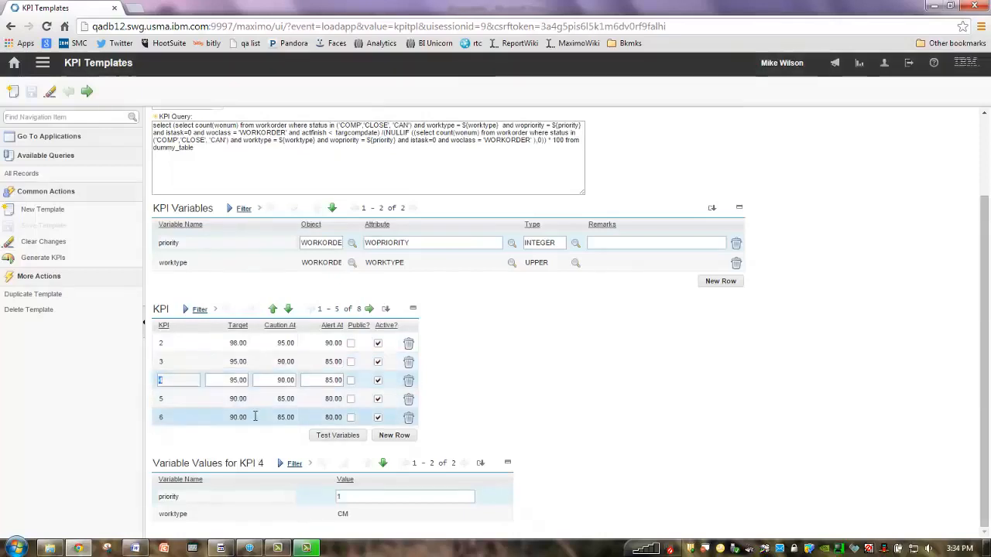
left_click(267, 418)
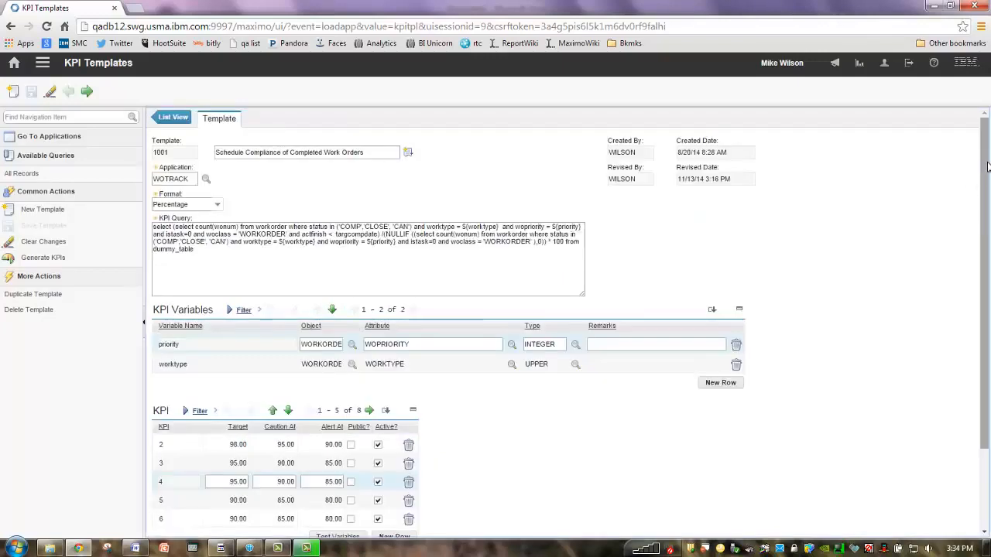
mouse_move(548, 143)
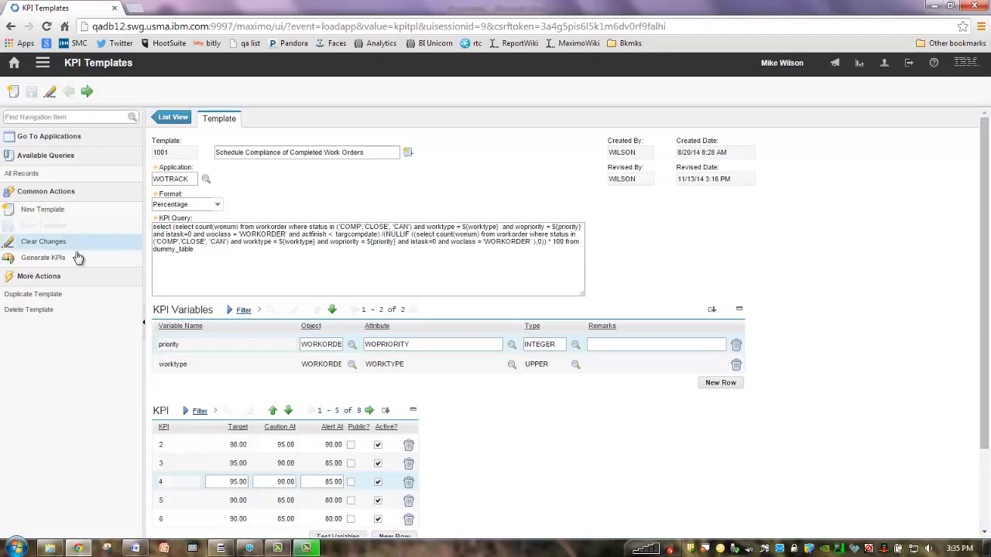
Step: Generate KPIs from template 1001 and switch to KPI Manager listing KPIs 1001_2 to 1001_8
left_click(43, 257)
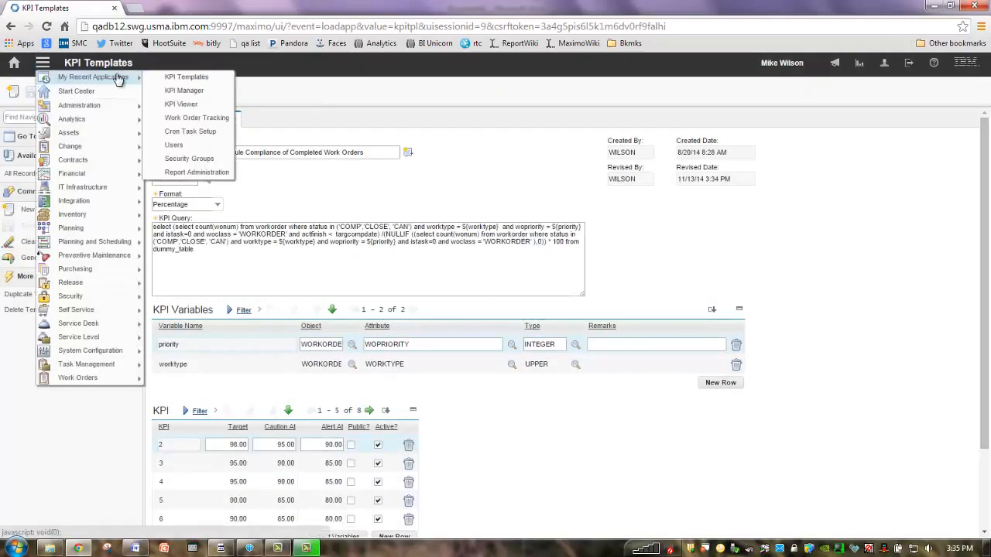
left_click(185, 90)
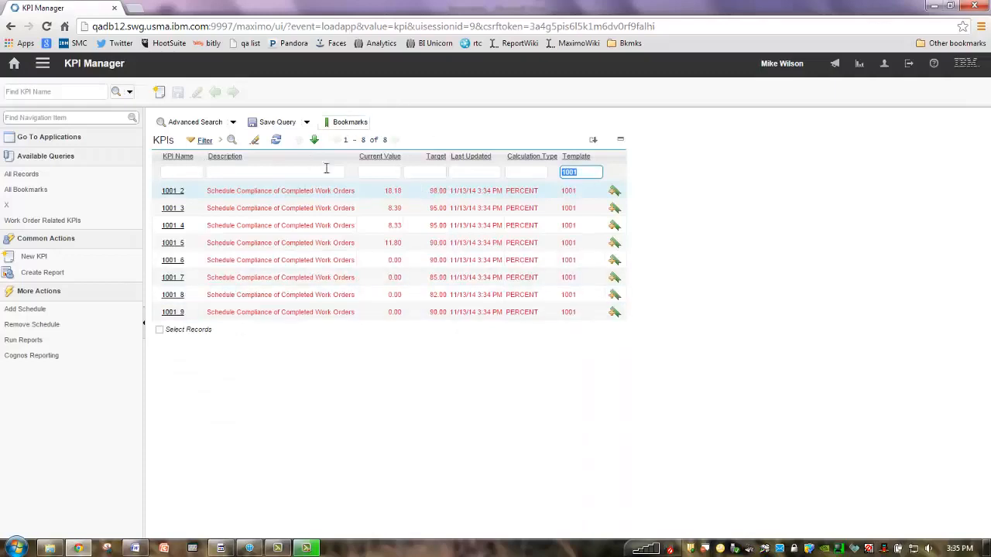
mouse_move(343, 161)
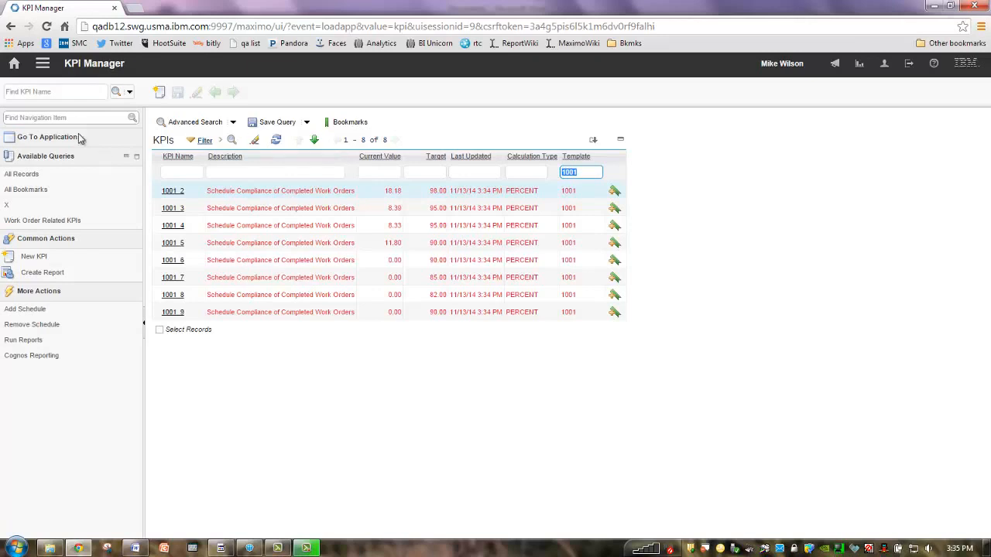
Step: Return to the Start Center and go to Work Orders > Work Order Tracking
left_click(14, 64)
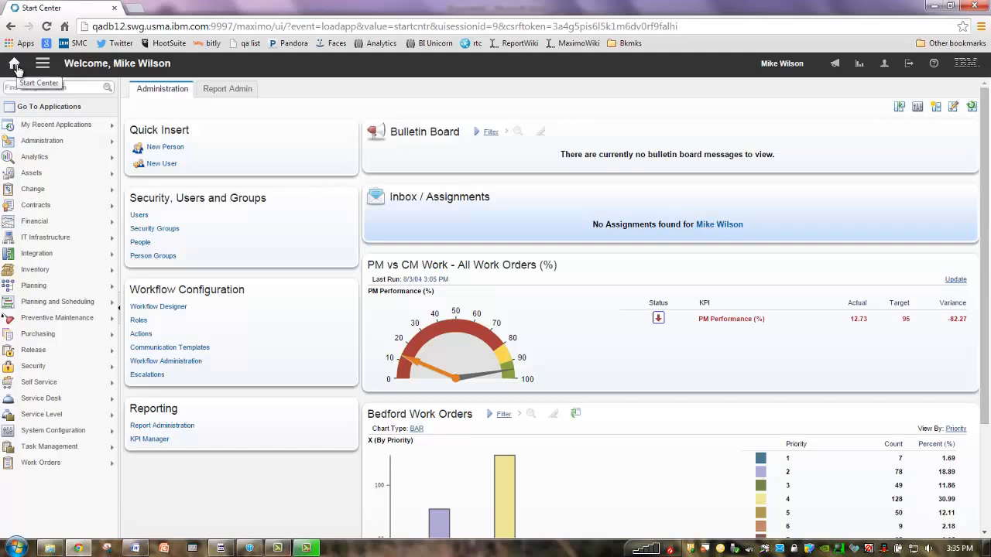
left_click(45, 237)
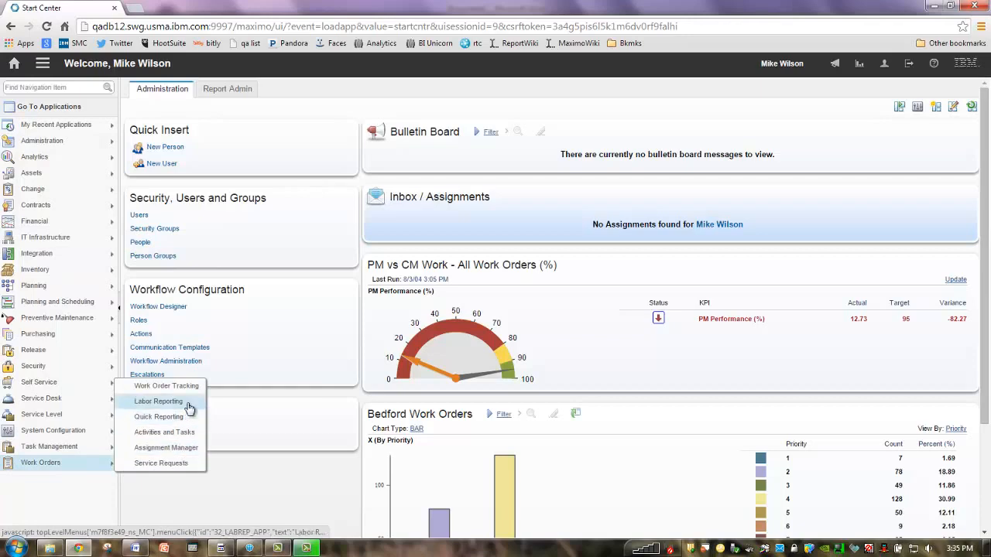
left_click(165, 386)
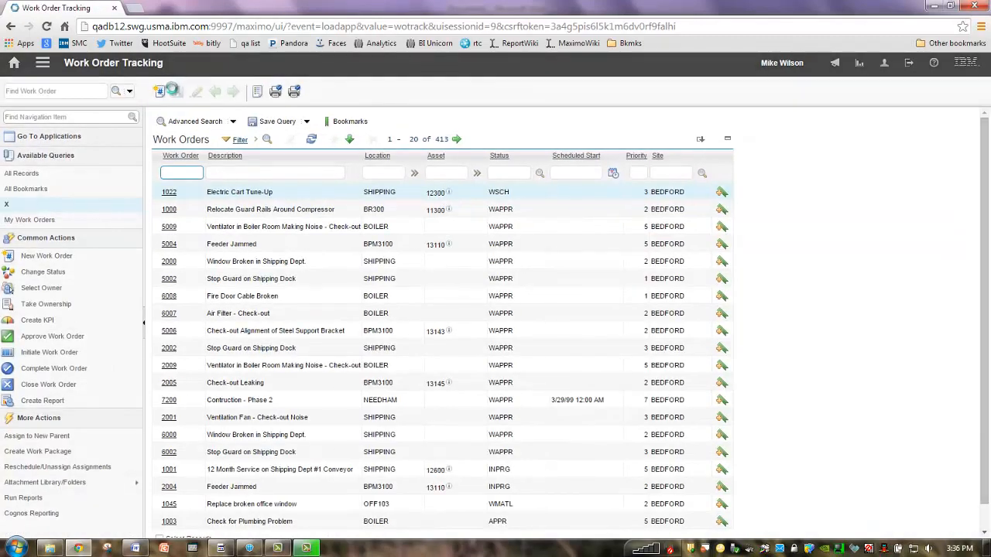
mouse_move(160, 91)
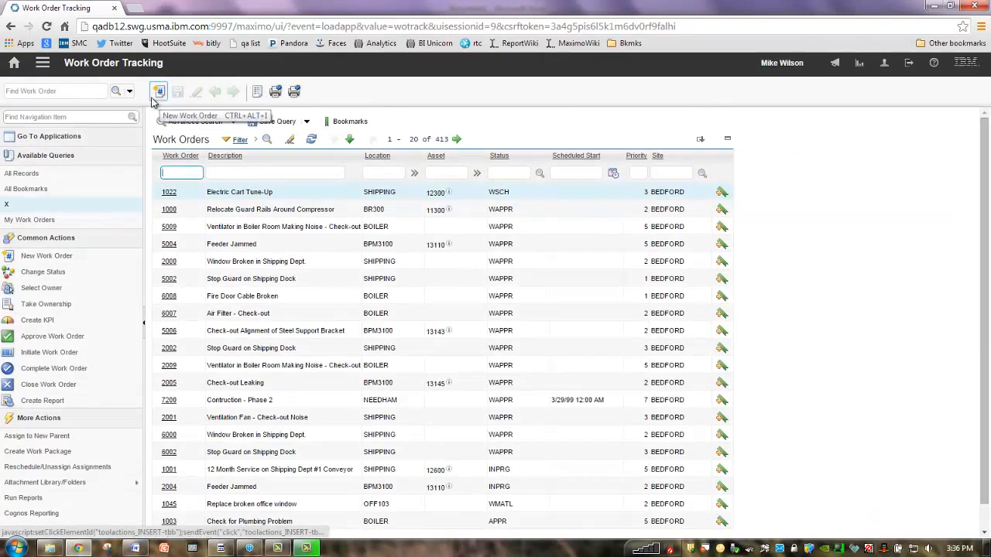
mouse_move(133, 99)
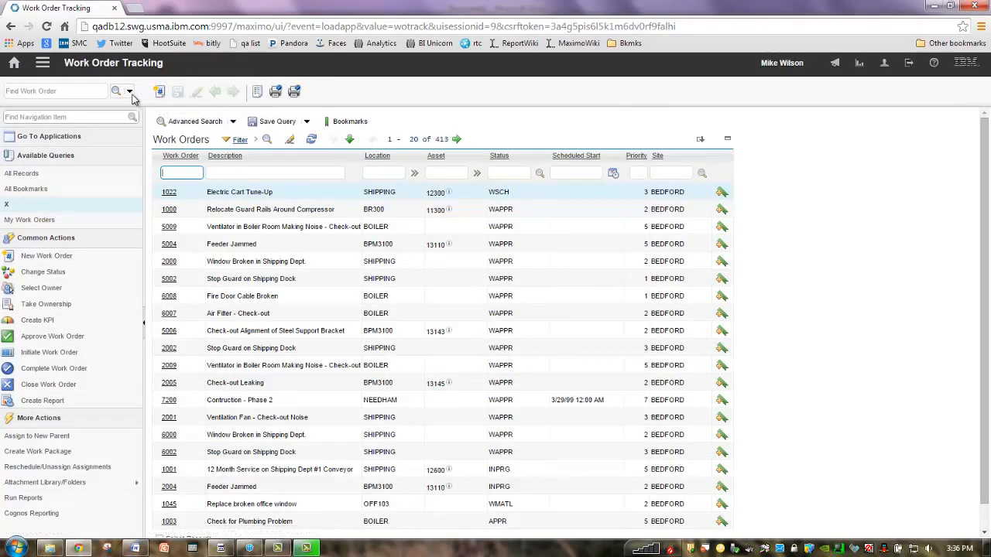
mouse_move(130, 94)
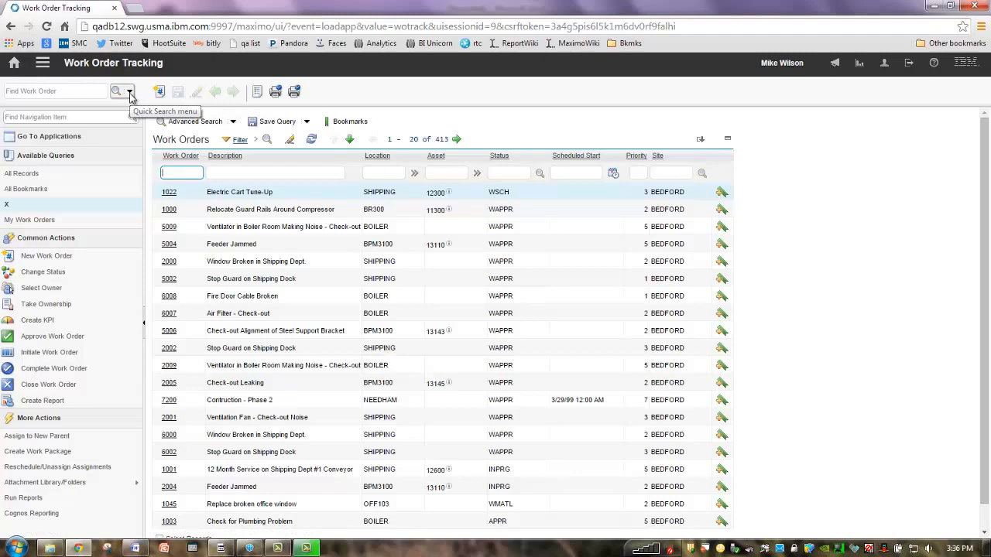
Step: Search Bedford work orders with History N and Is Task N, returning 413 records
left_click(131, 92)
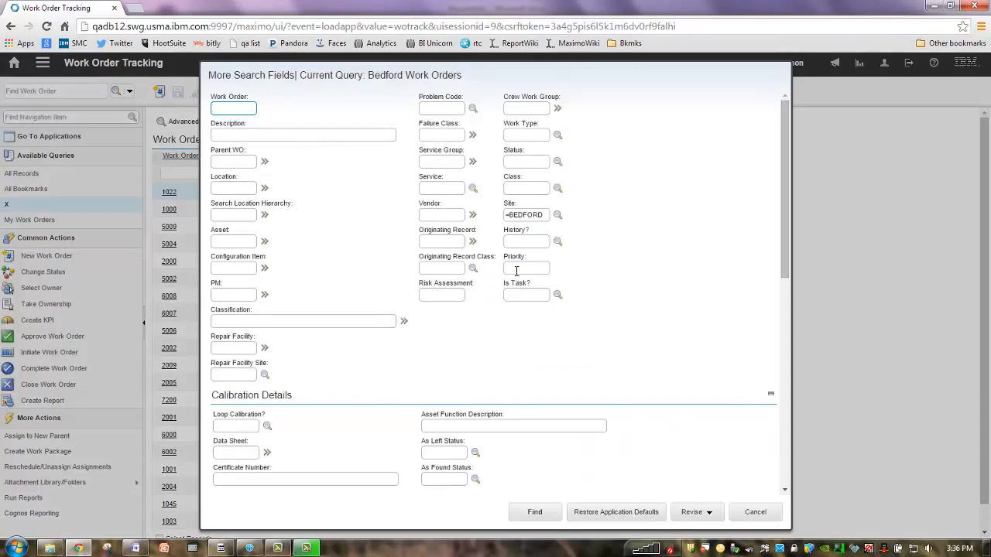
left_click(557, 294)
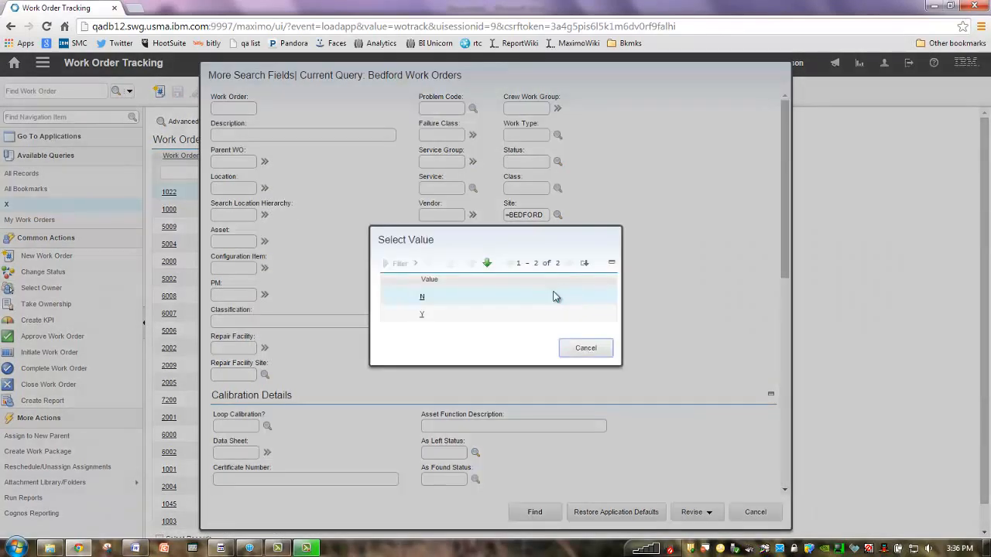
left_click(421, 297)
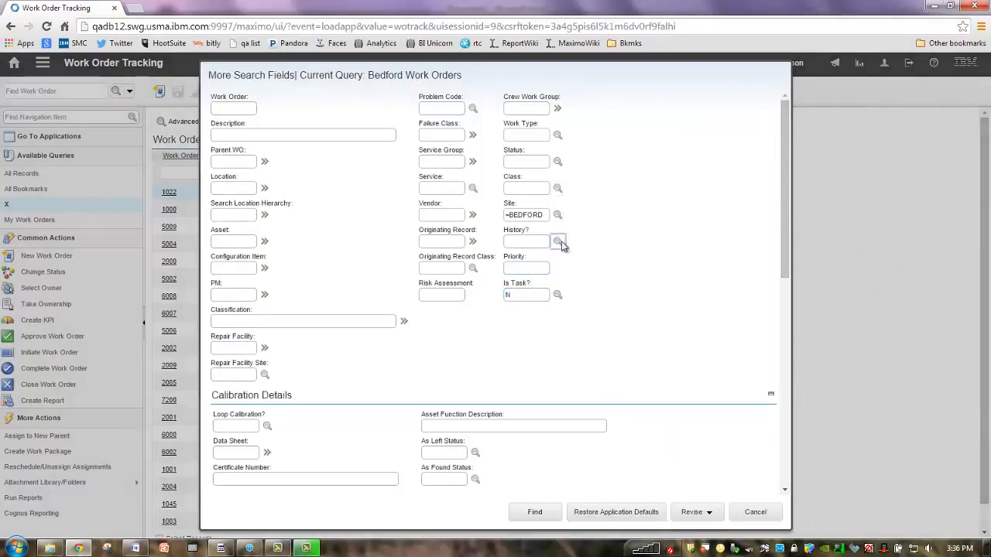
left_click(557, 241)
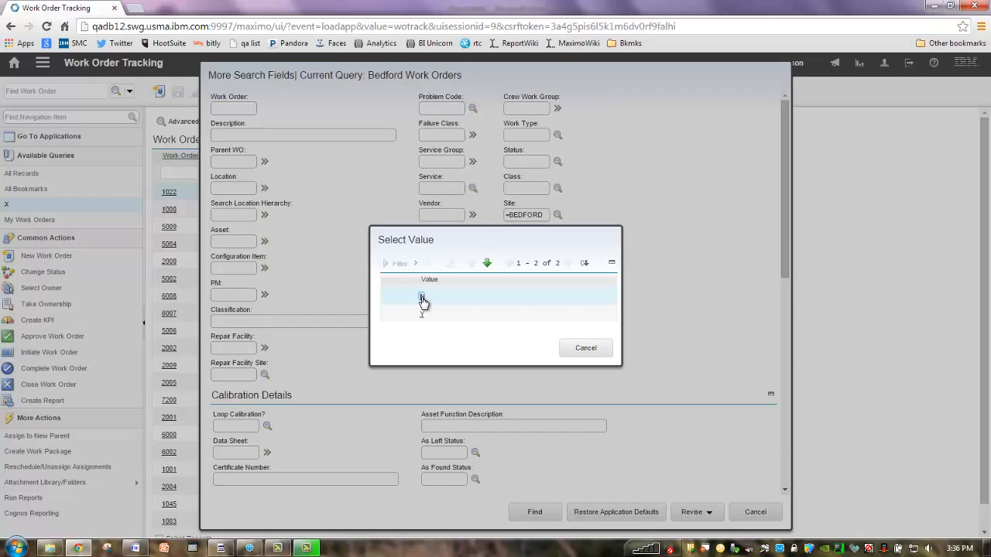
left_click(421, 300)
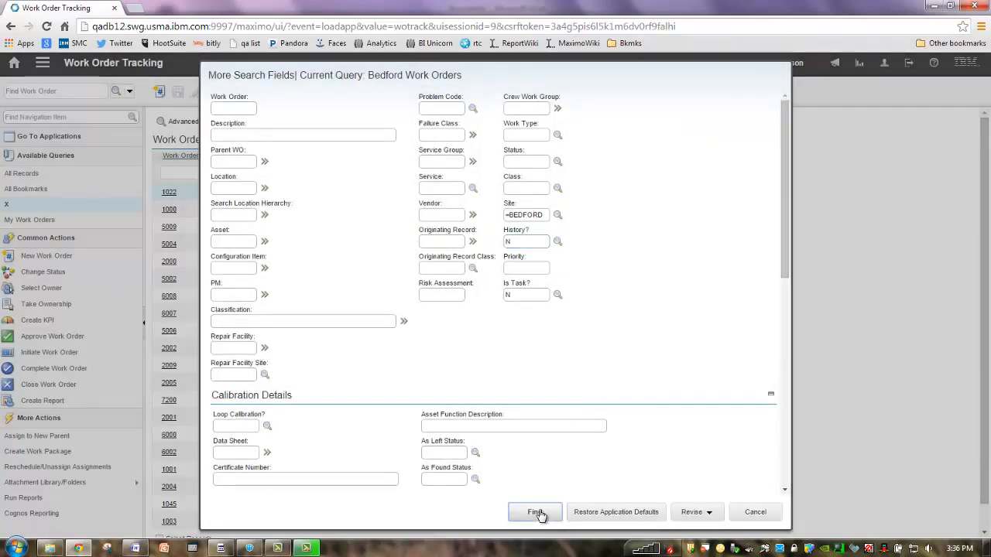
left_click(536, 511)
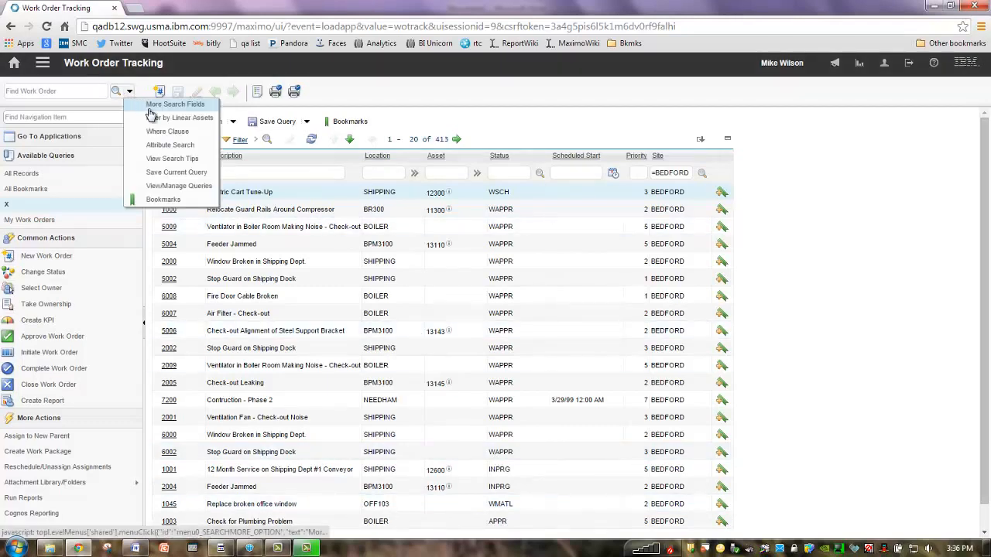
Step: Bring up the applications menu over the Bedford work order list
left_click(167, 131)
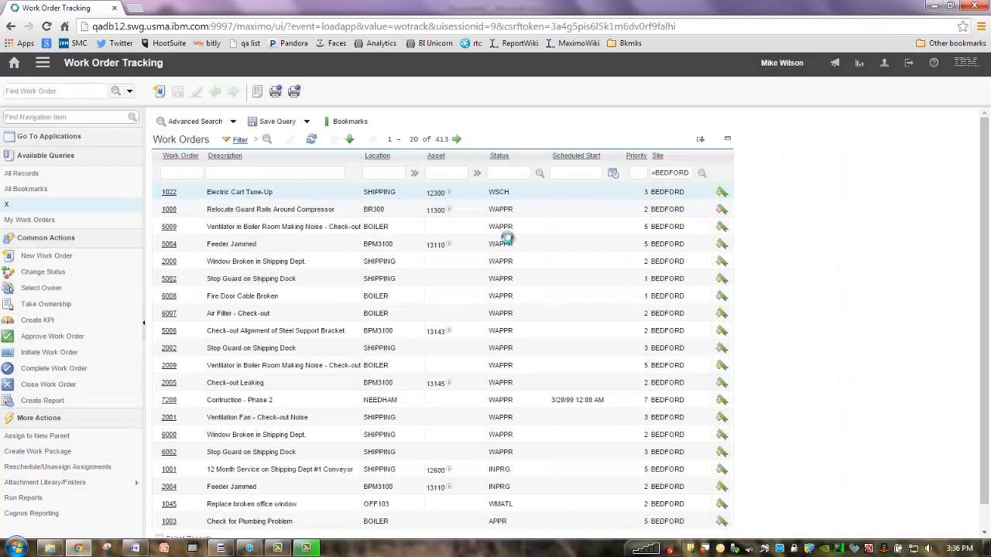
left_click(43, 62)
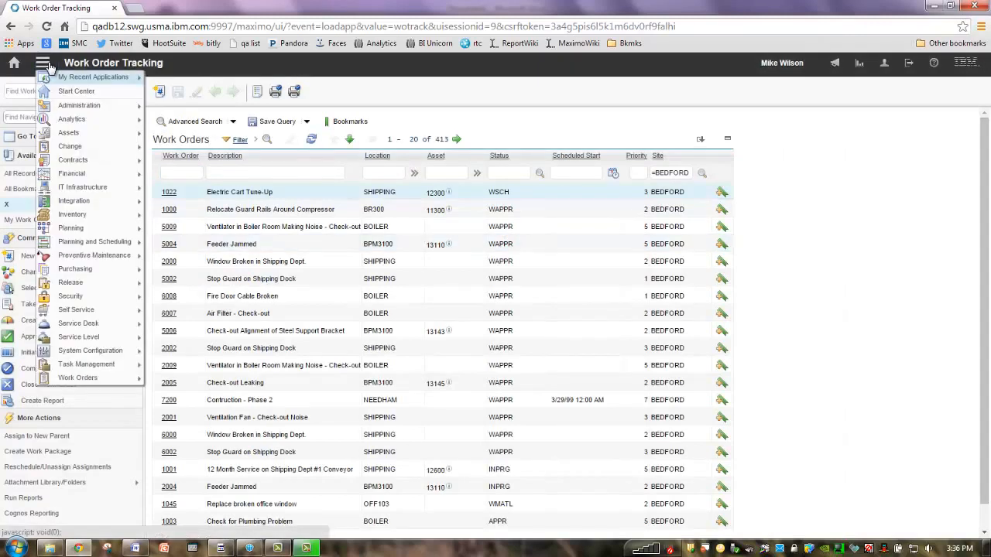
Step: Create a new KPI template named WO_BACK, described as WO Backlog for Demo
left_click(43, 62)
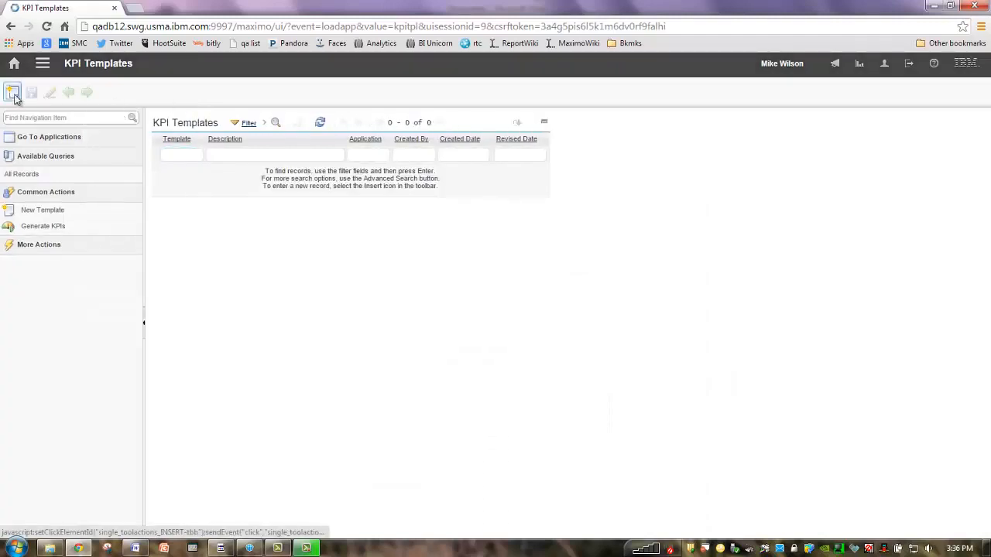
left_click(13, 93)
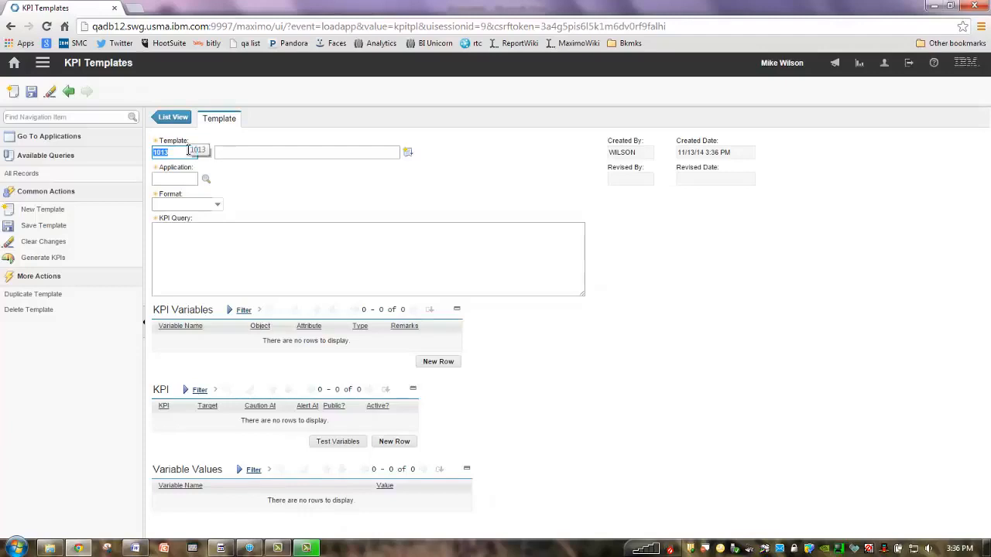
type("WO_BACK")
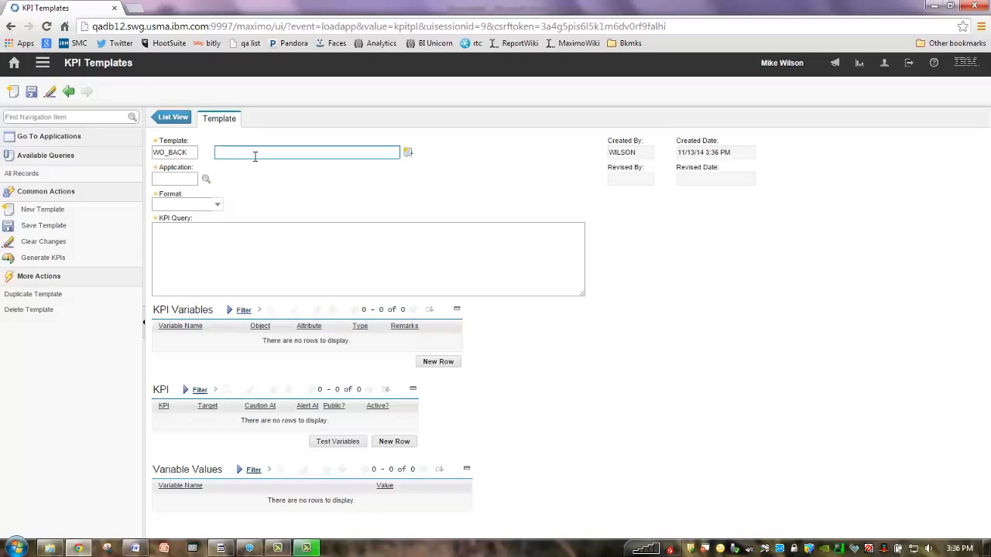
type("WO Backlog for Demo")
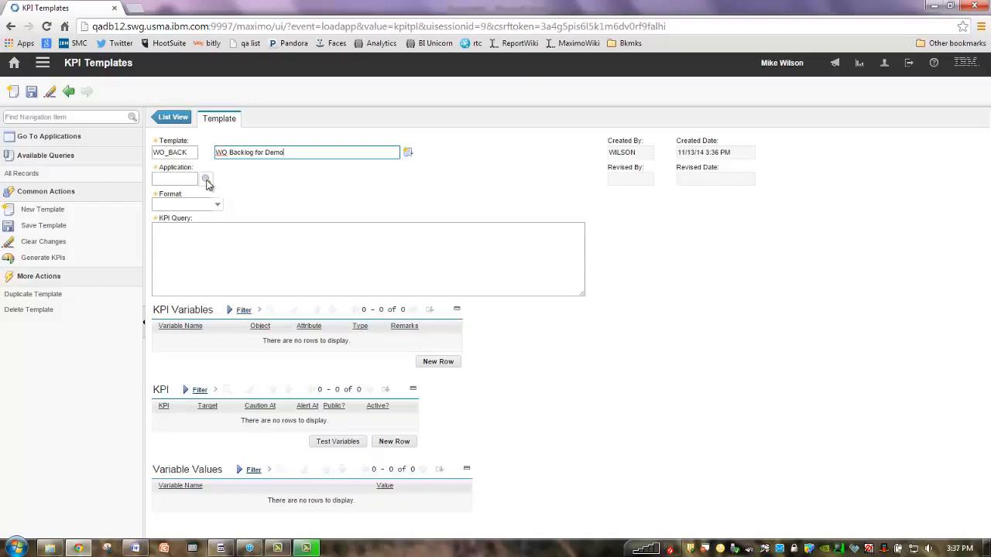
Step: Set the template's application to WOTRACK and its format to Decimal
left_click(206, 180)
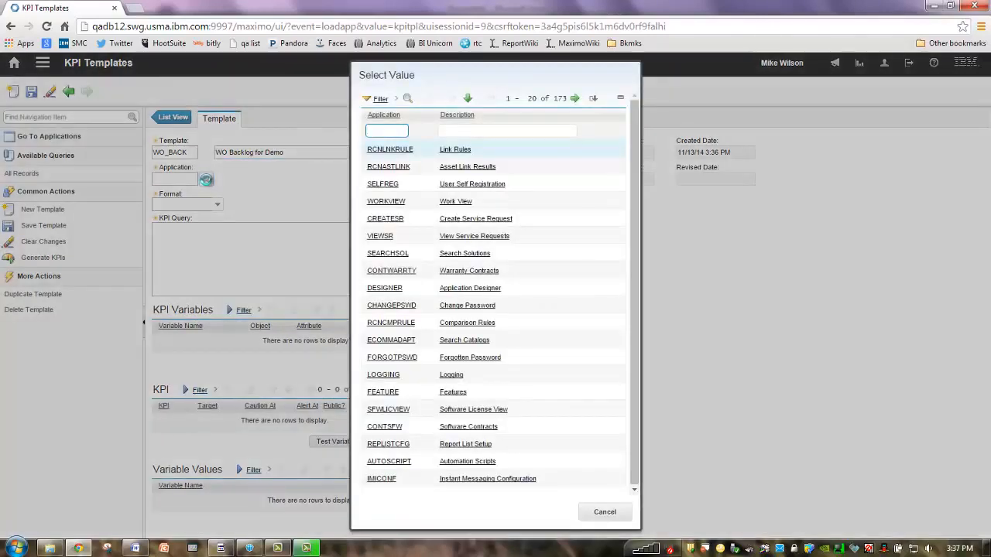
type("wotral")
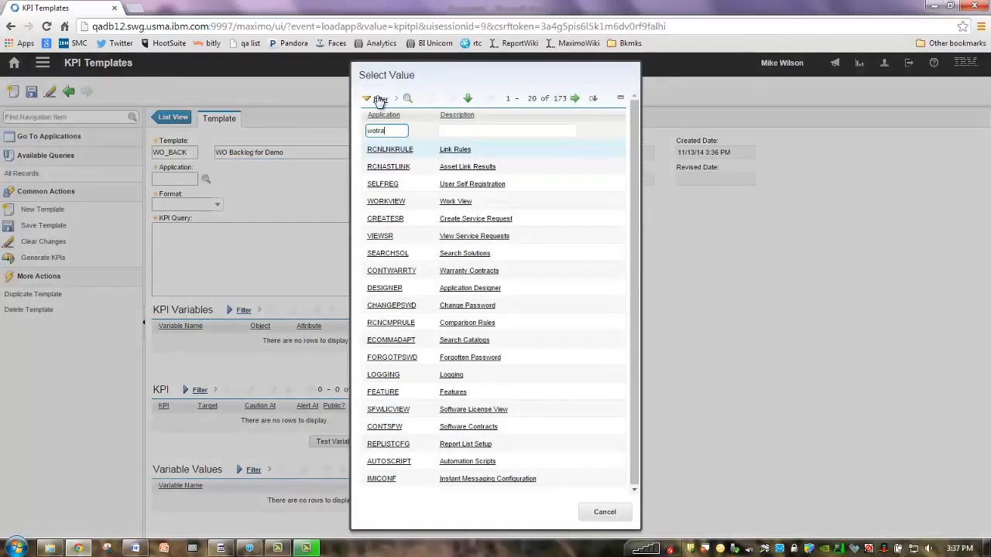
type("wotrack")
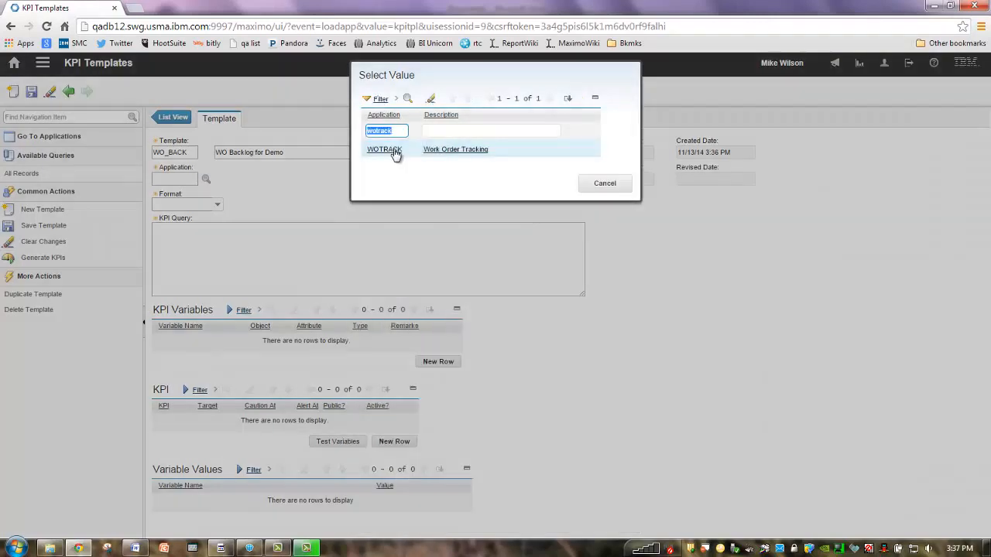
left_click(384, 149)
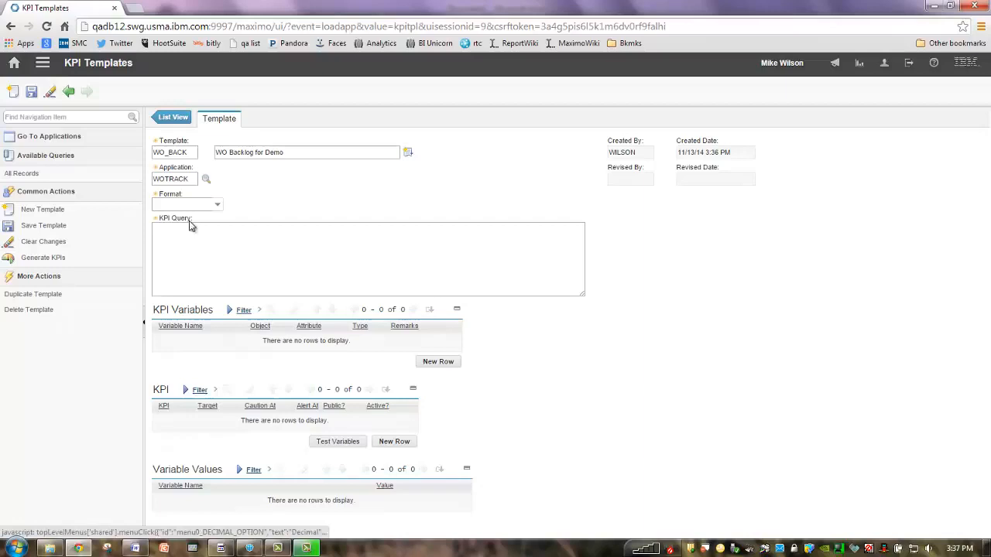
left_click(186, 204)
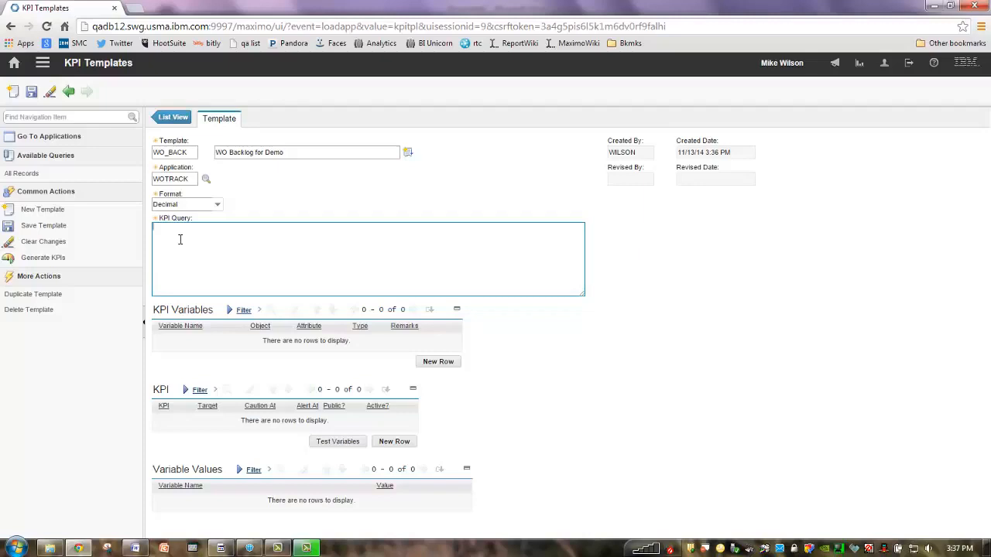
Step: Enter a select count(wonum) from workorder query for active Bedford work orders and save, hitting a BMXAA error
type("select count")
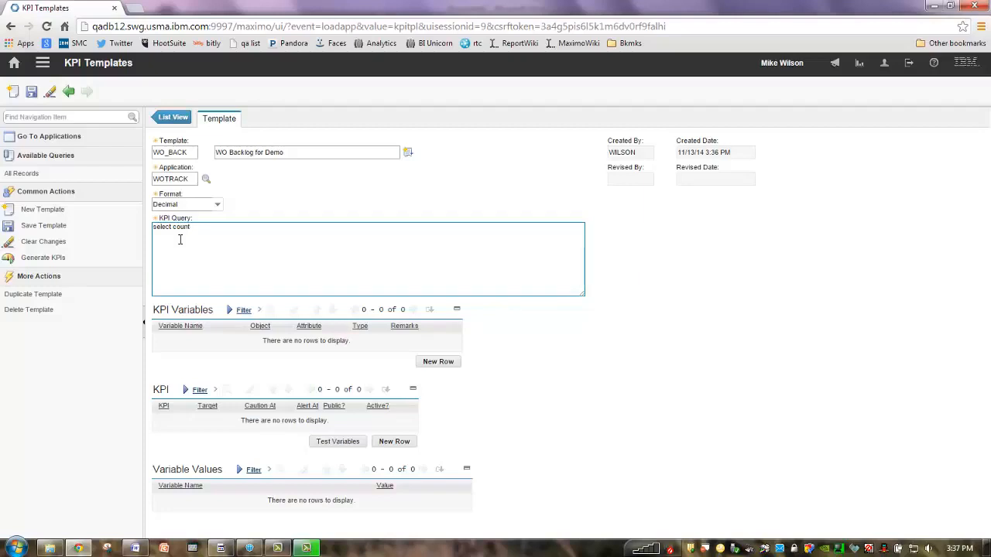
type("(own")
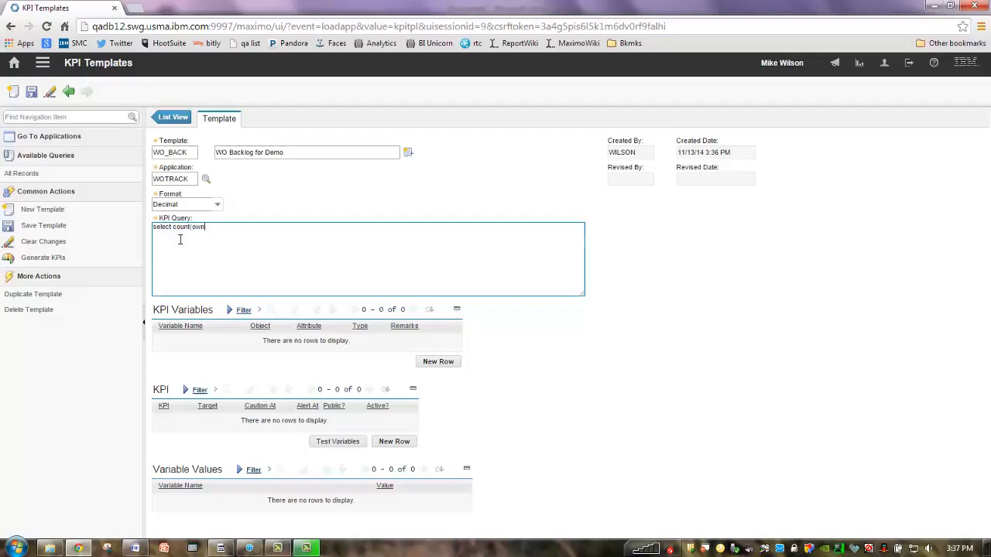
type("wonum")
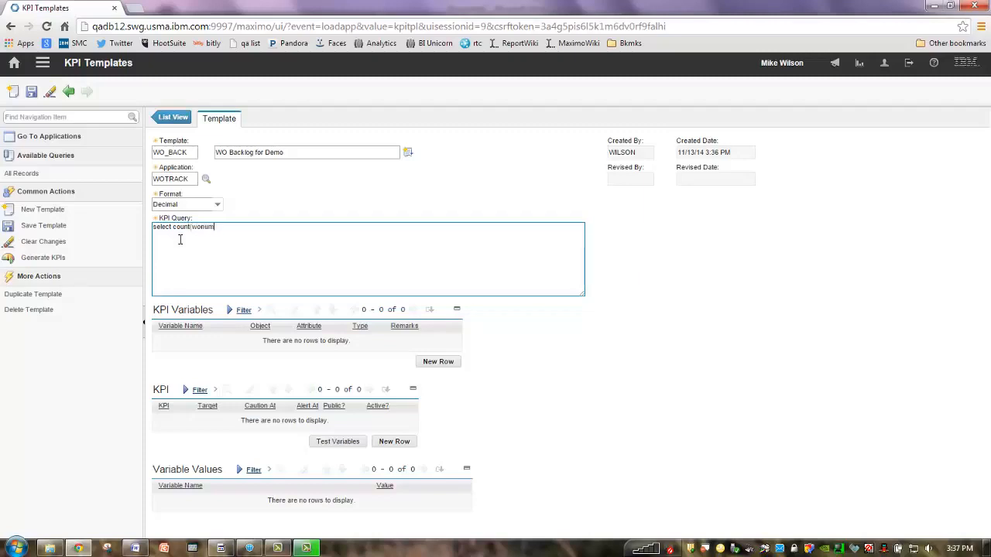
type("(")
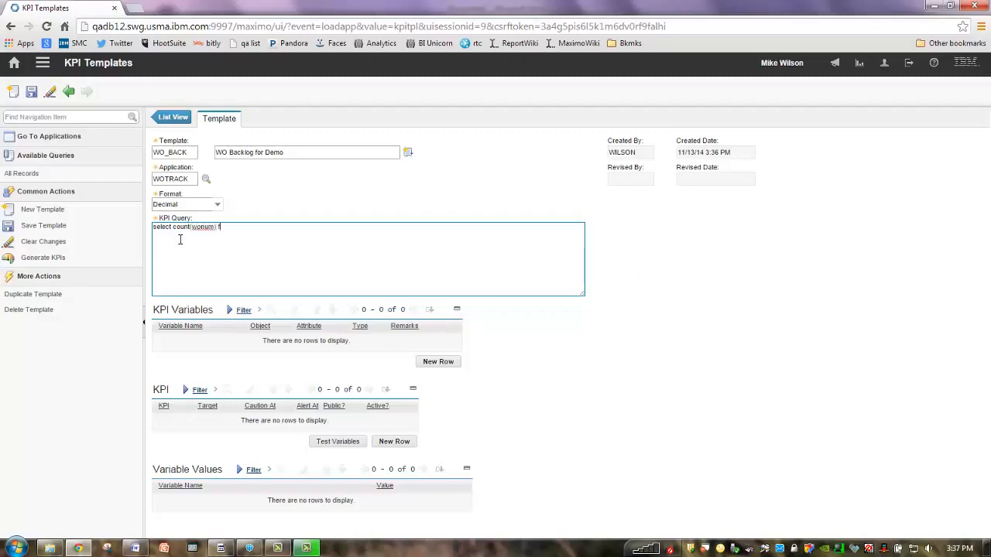
type("from workord")
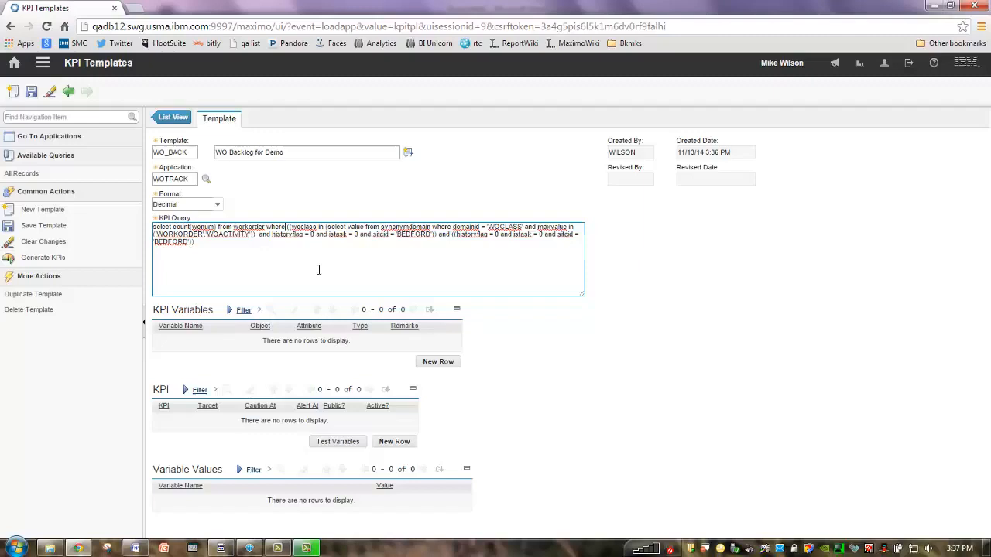
mouse_move(431, 260)
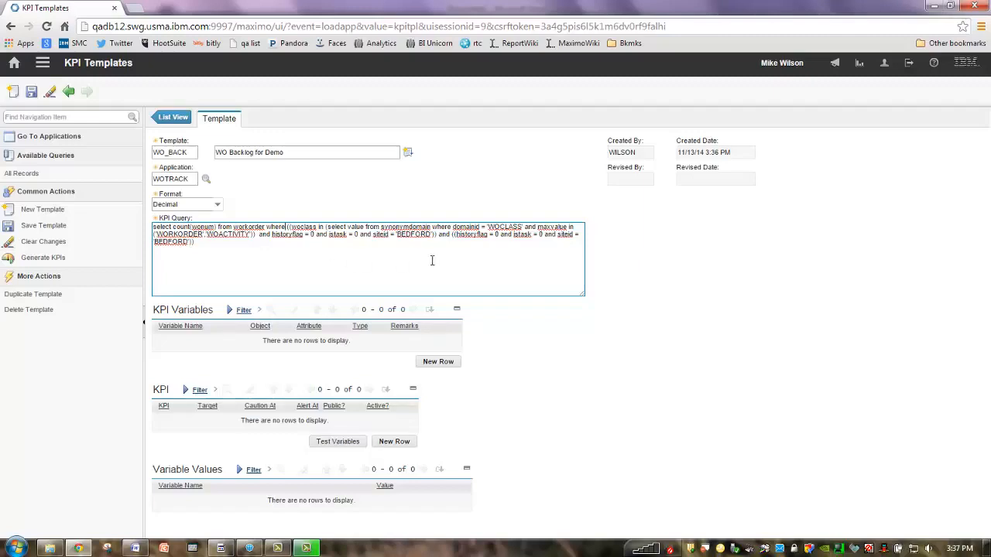
mouse_move(307, 167)
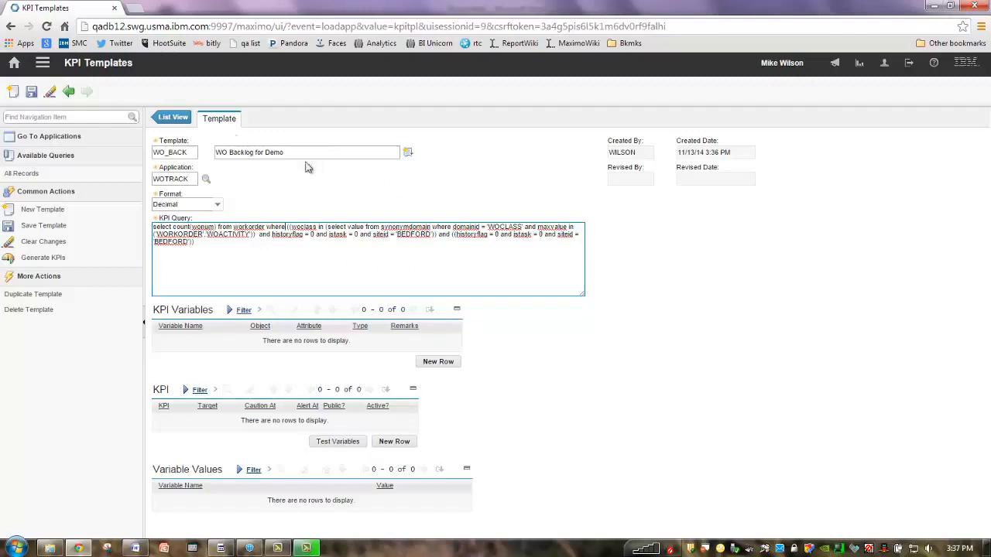
left_click(31, 91)
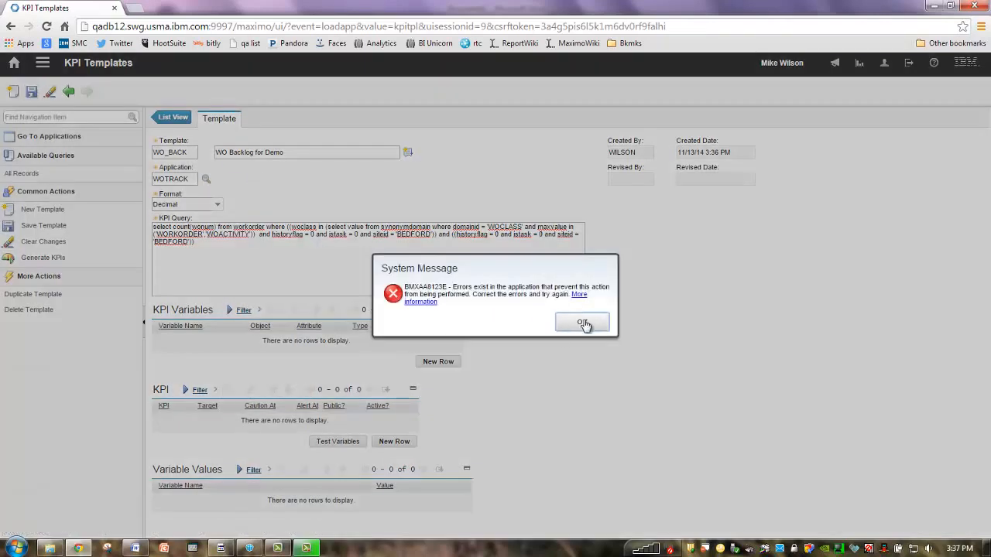
Step: Dismiss the error and revise the query to use :worktype and :siteid bind variables
left_click(582, 324)
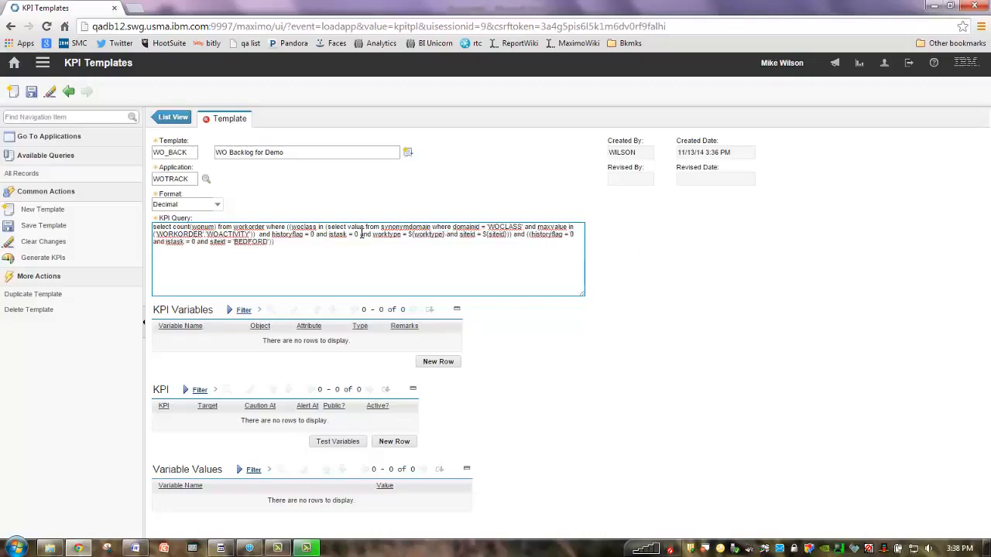
left_click(271, 242)
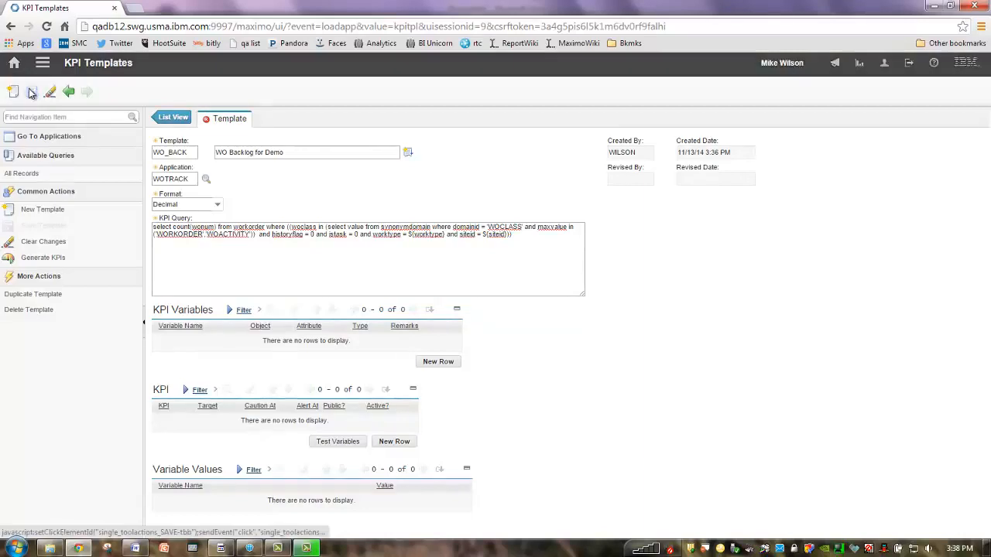
Step: Save the WO_BACK template and confirm the 'Record has been saved' message
left_click(31, 91)
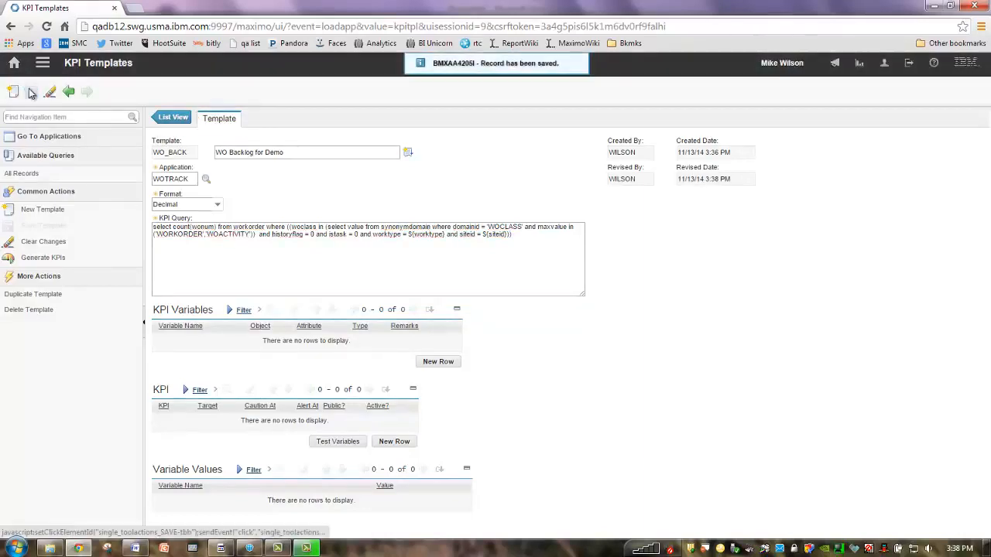
left_click(539, 244)
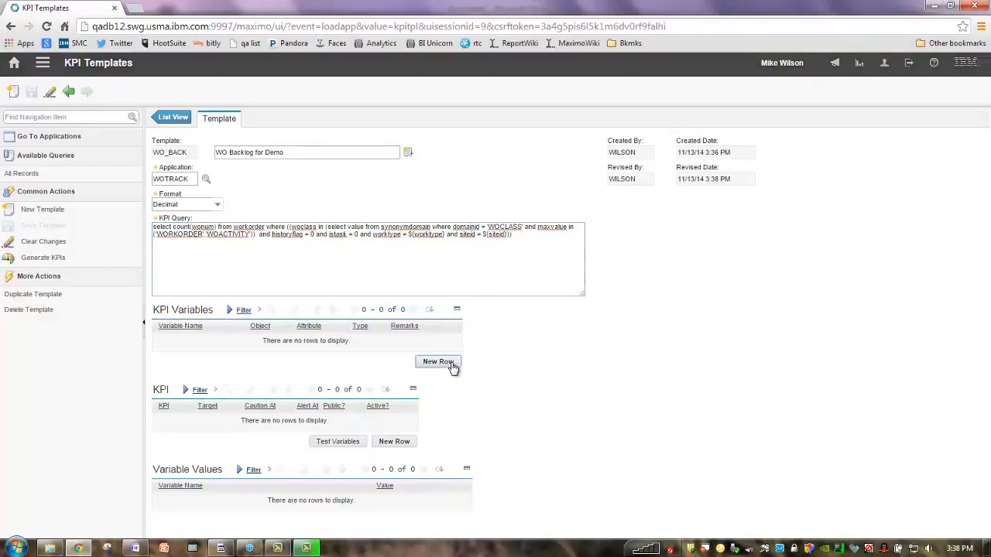
Step: Add KPI variable worktype mapped to WORKORDER object, WORKTYPE attribute
left_click(437, 362)
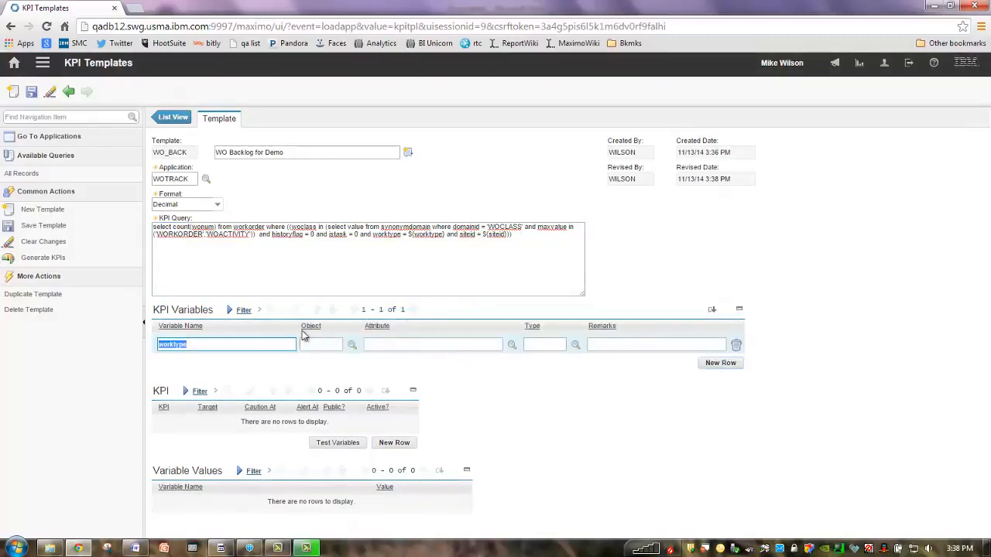
left_click(245, 266)
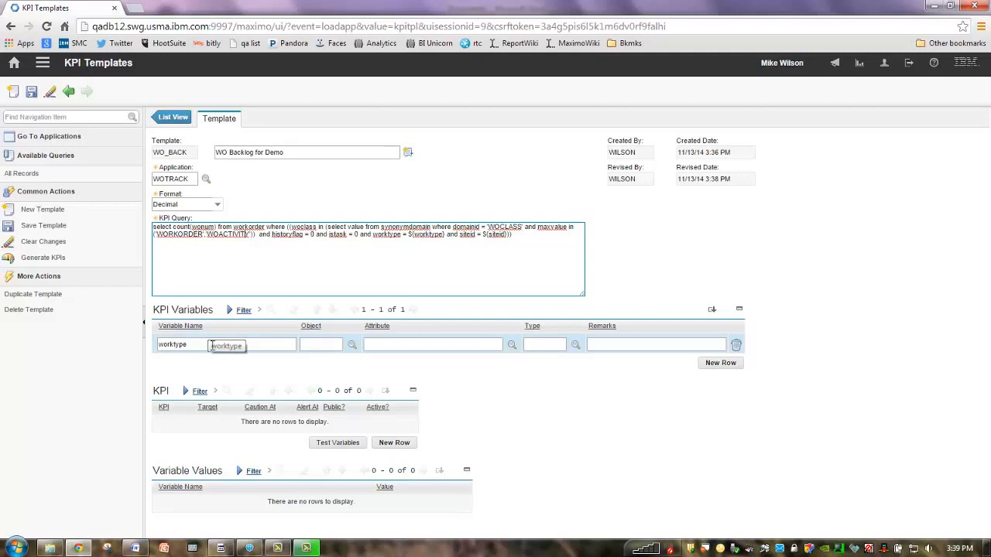
mouse_move(353, 344)
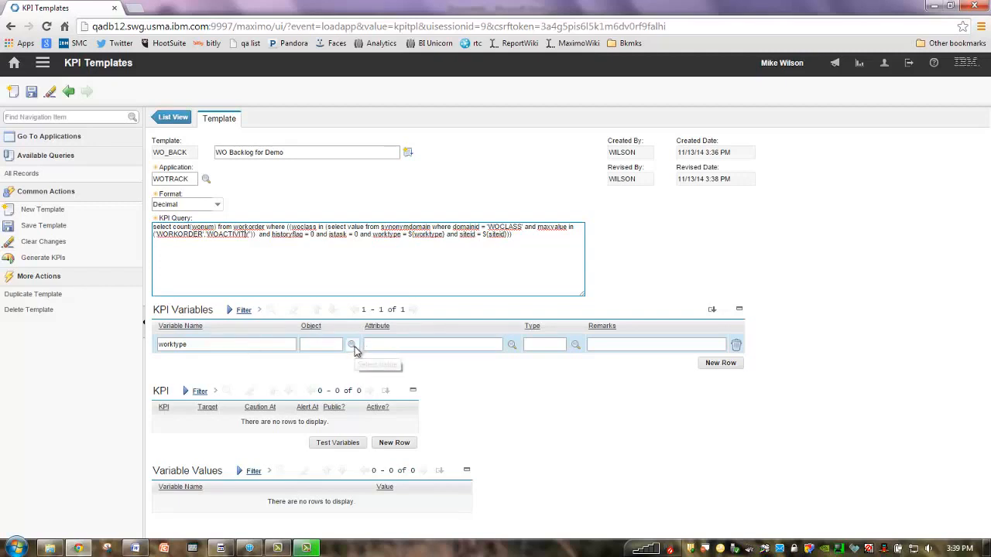
left_click(353, 344)
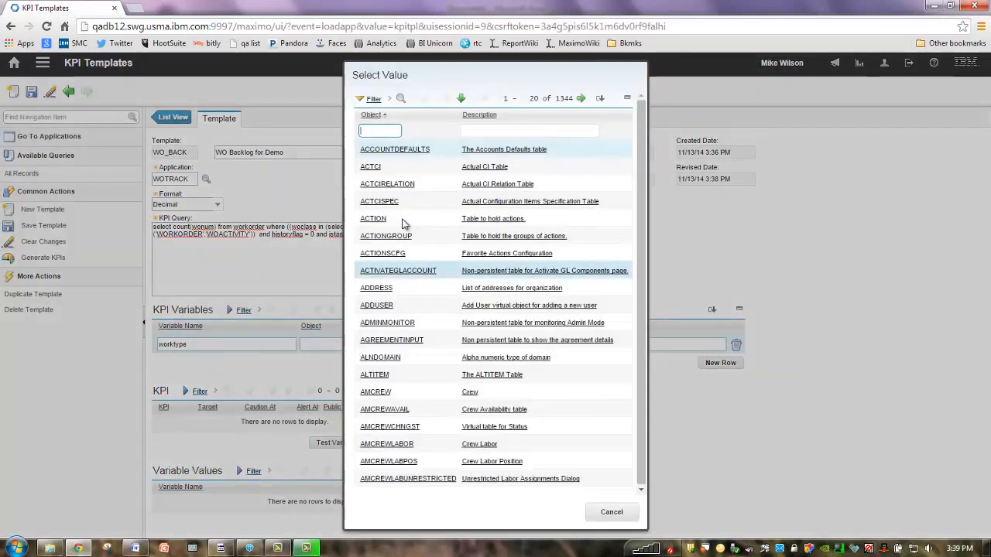
type("work")
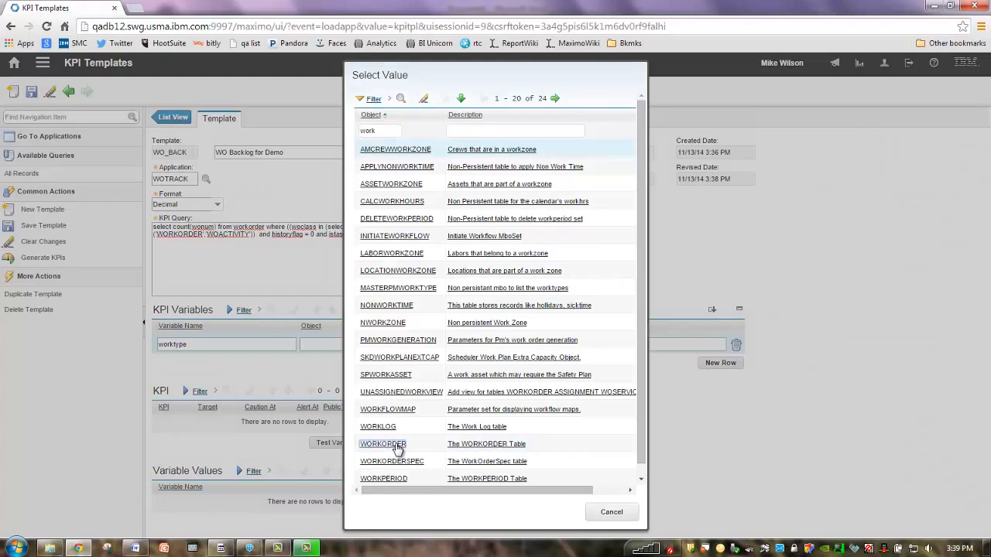
left_click(382, 442)
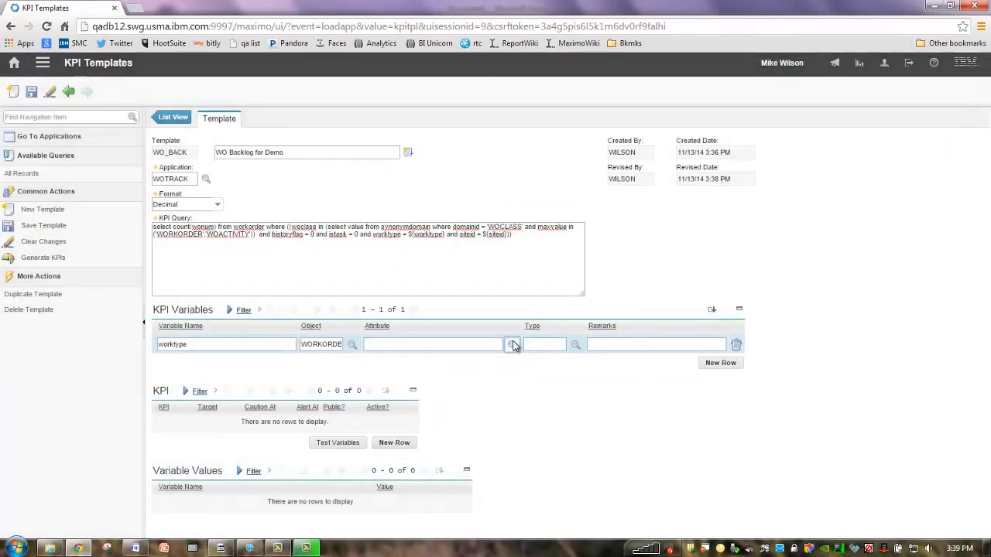
left_click(514, 343)
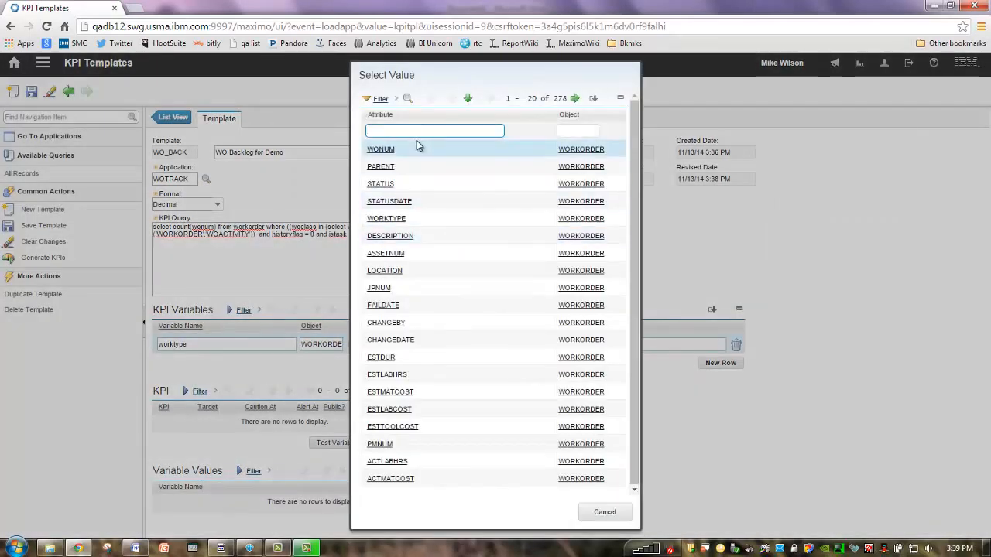
type("w")
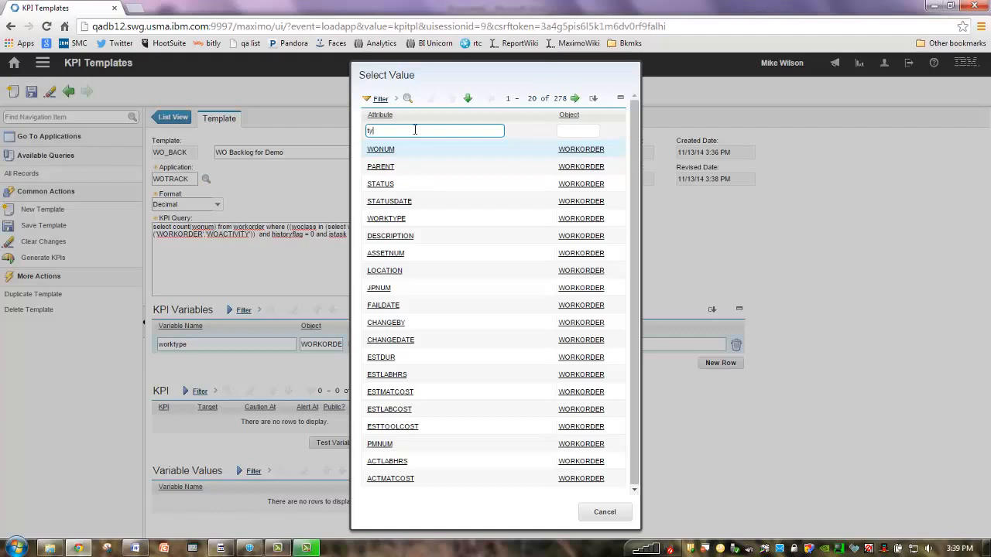
type("ype")
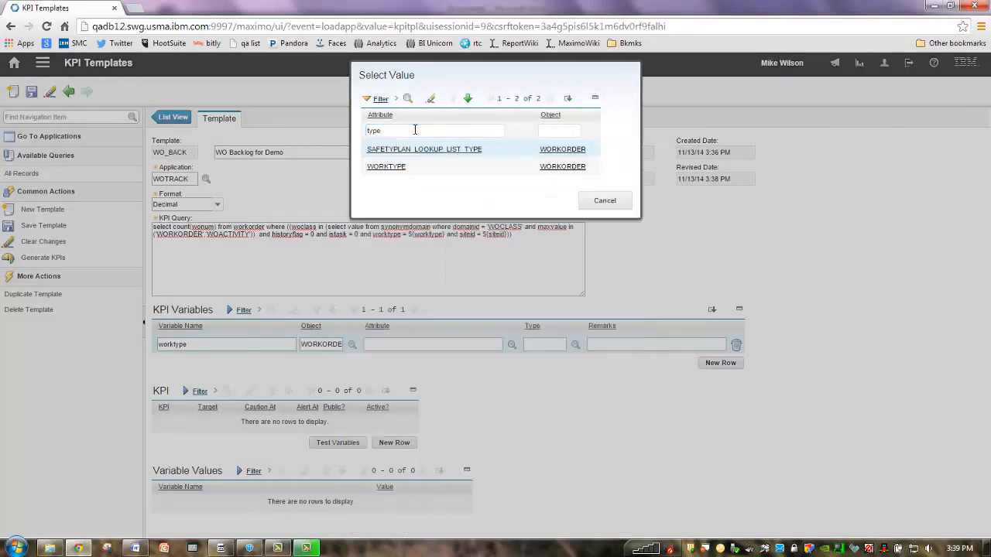
left_click(386, 167)
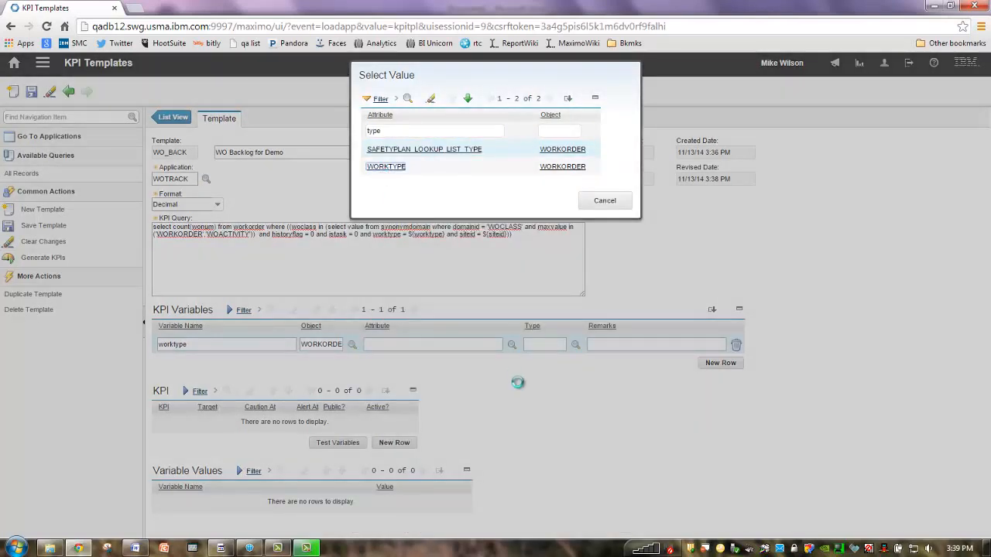
left_click(385, 165)
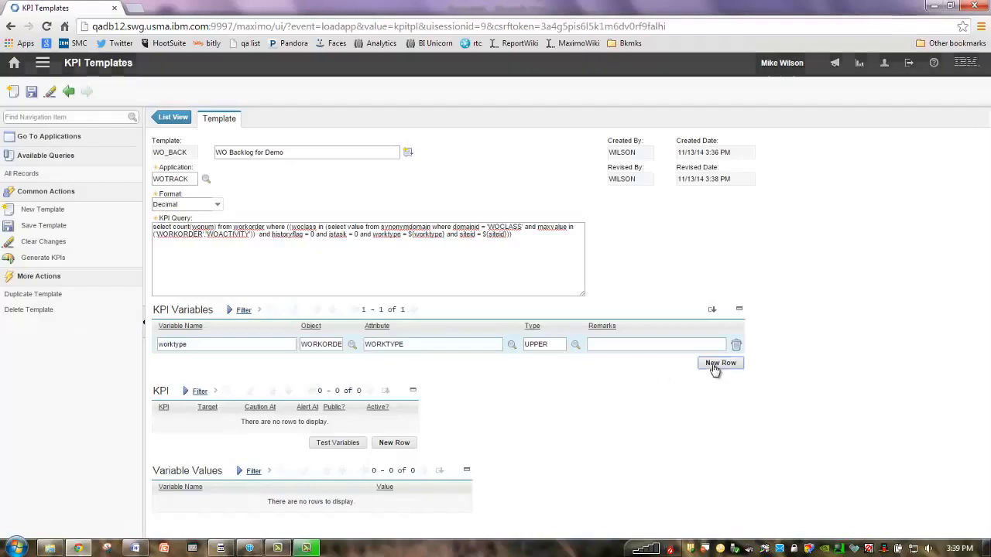
Step: Add KPI variable siteid mapped to WORKORDER SITEID and save the template
left_click(720, 363)
type("siteid")
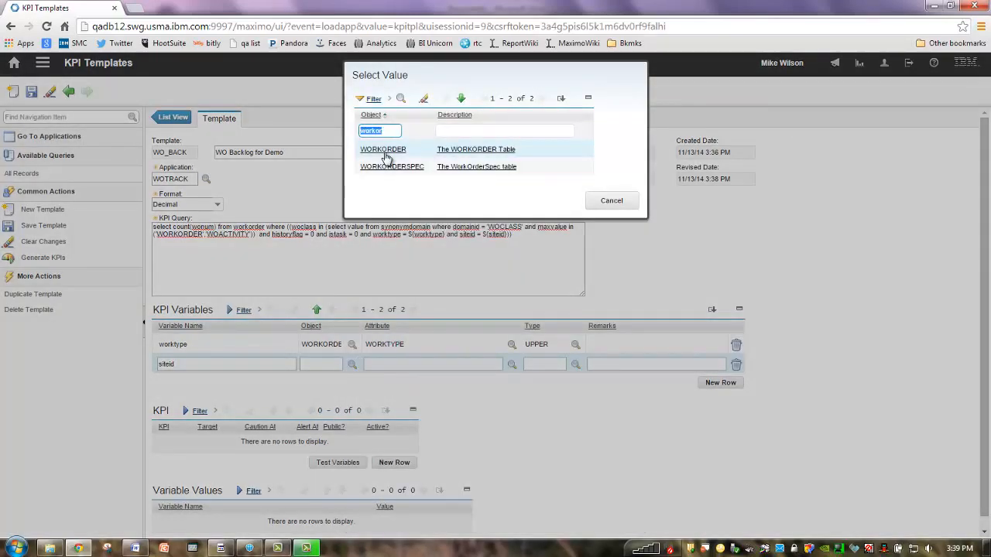
left_click(382, 149)
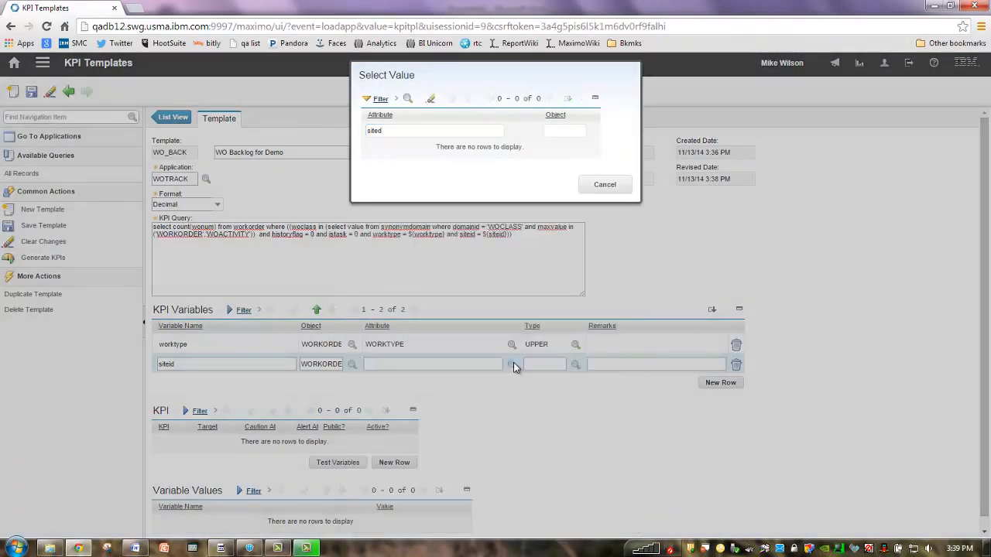
left_click(434, 130)
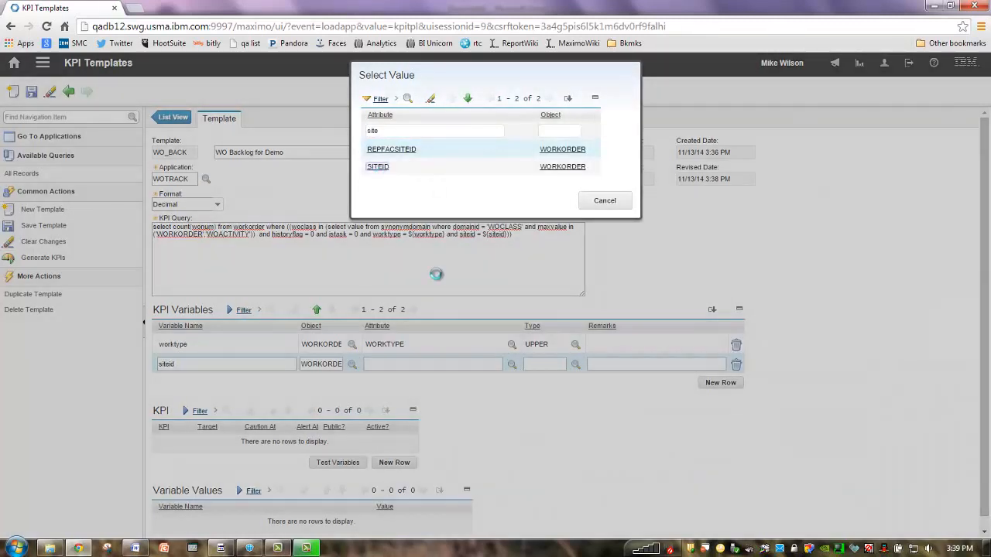
left_click(378, 167)
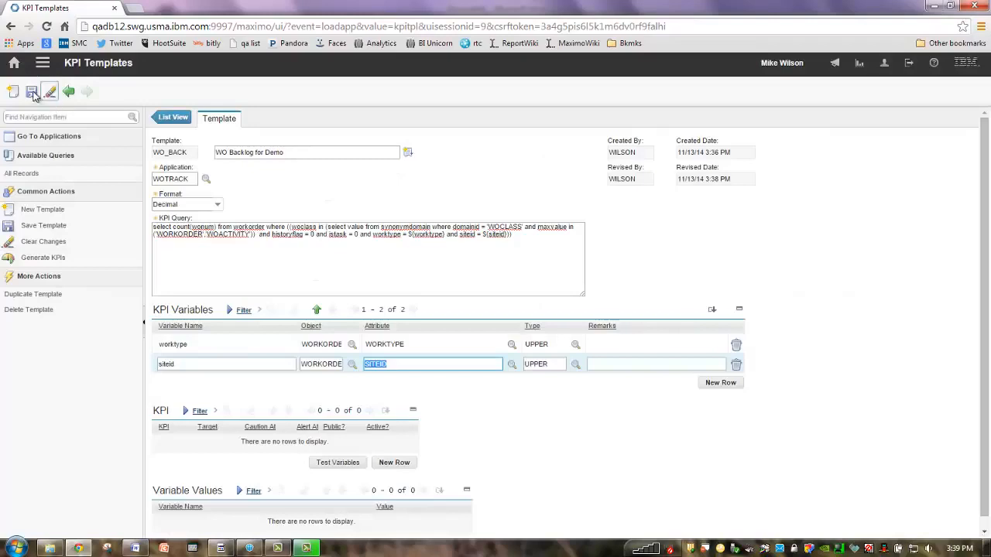
left_click(316, 310)
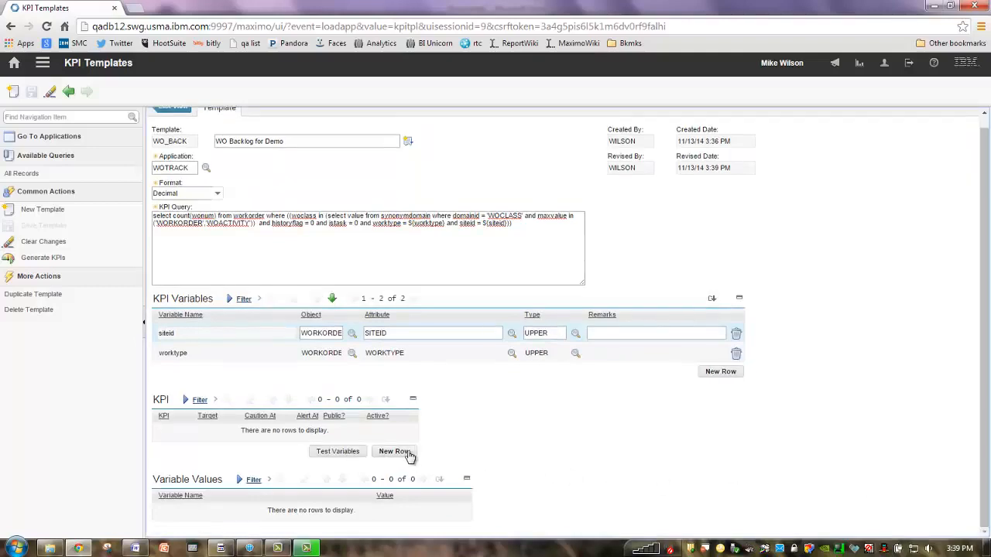
Step: Add KPI 50 with threshold values 25, 50 and 75
left_click(393, 452)
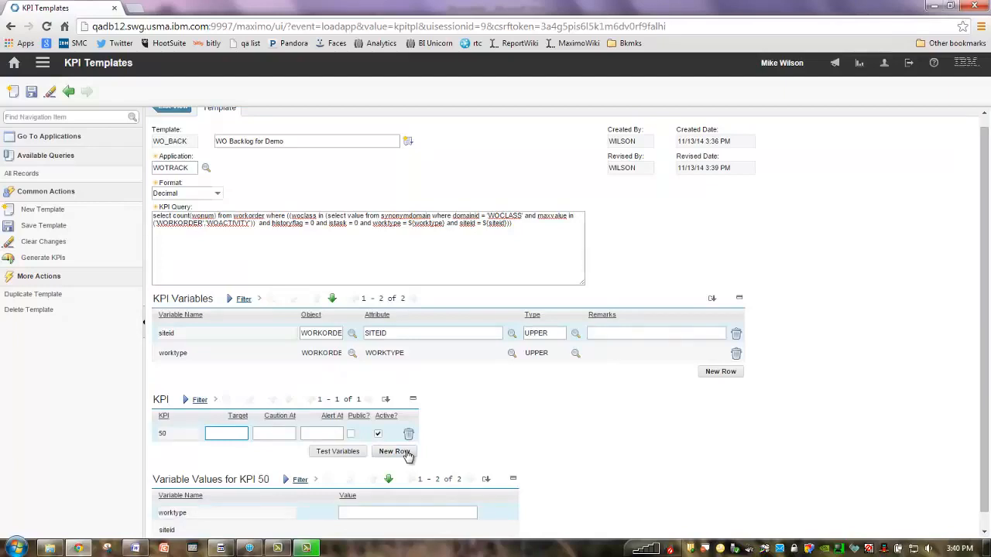
mouse_move(307, 420)
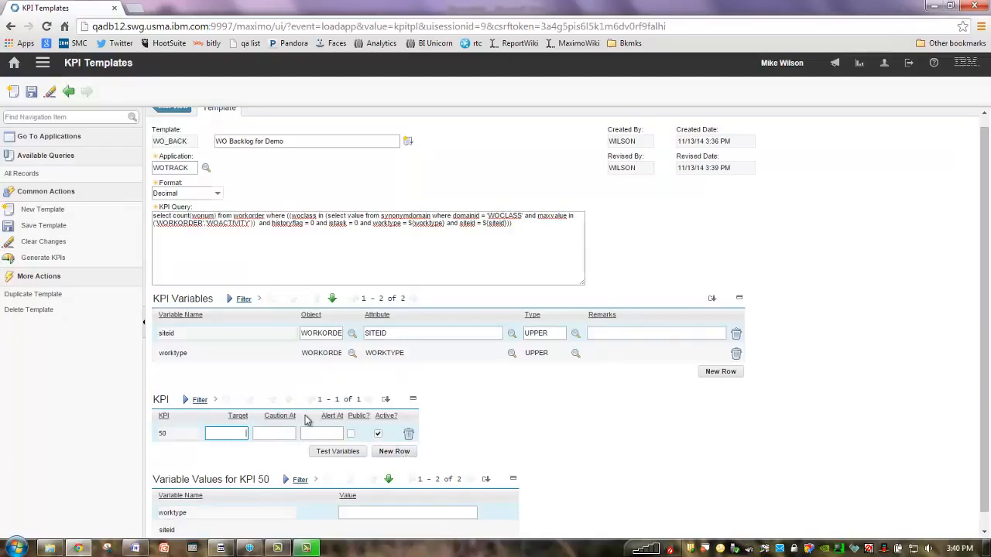
type("25")
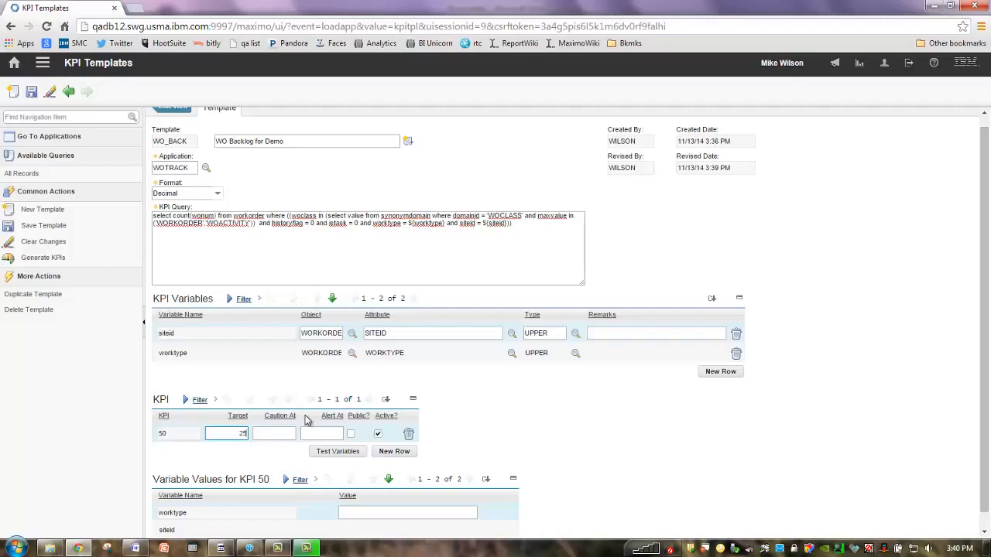
left_click(274, 433)
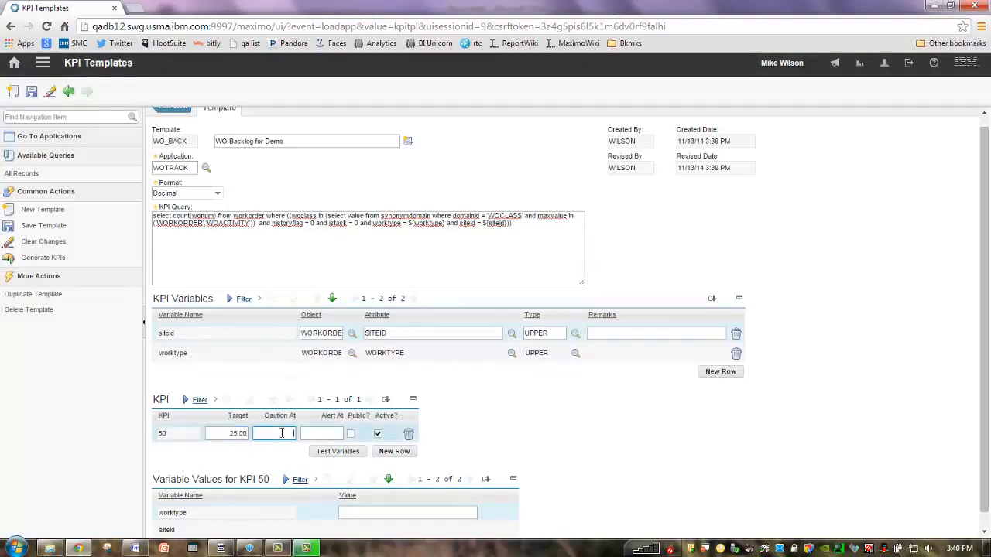
type("50.00")
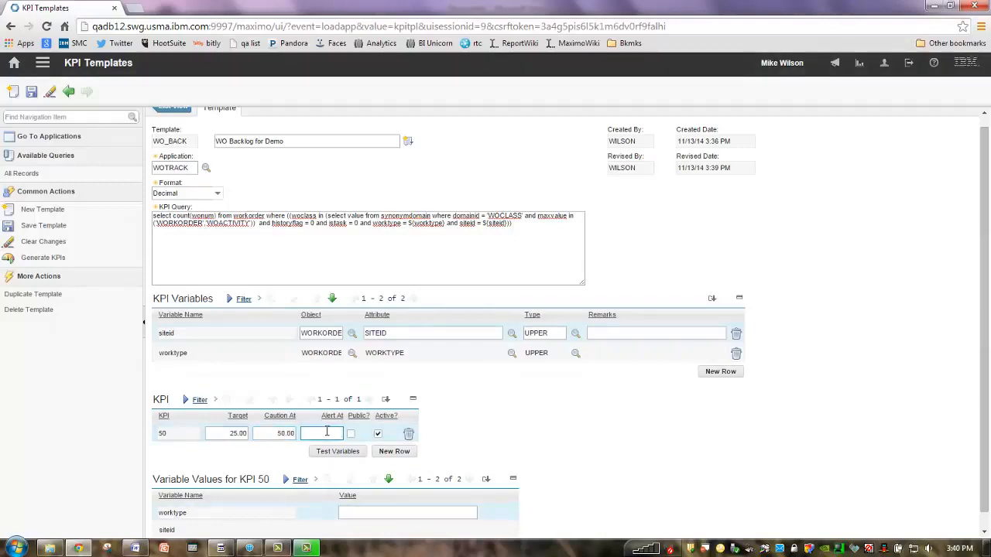
type("75")
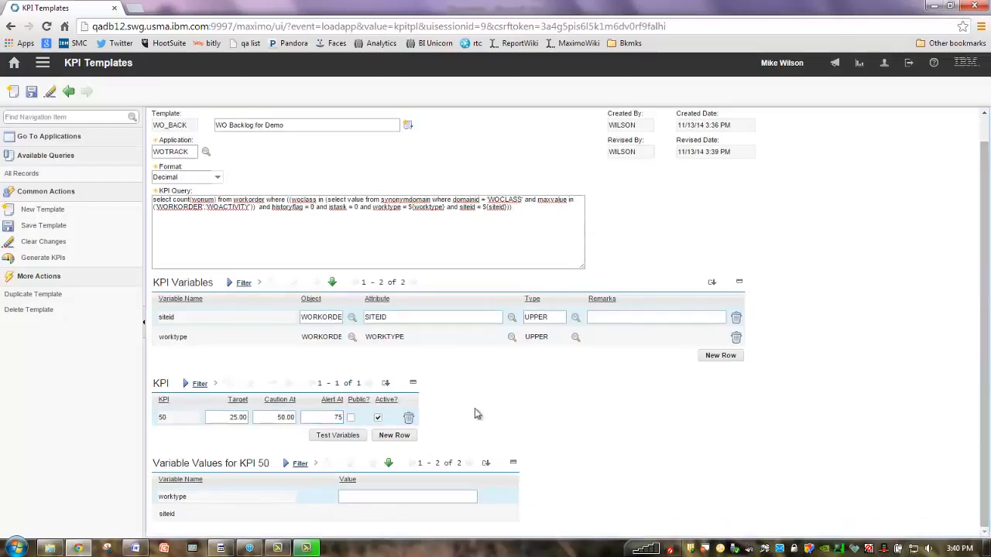
mouse_move(440, 442)
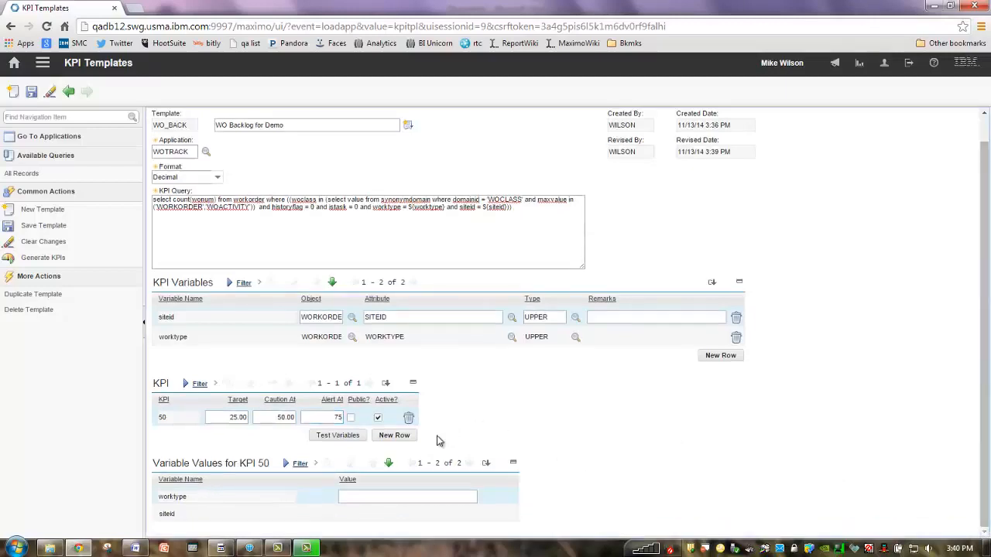
Step: Set KPI 50 to work type EM at BEDFORD and KPI 51's site to BUFFALO
left_click(408, 496)
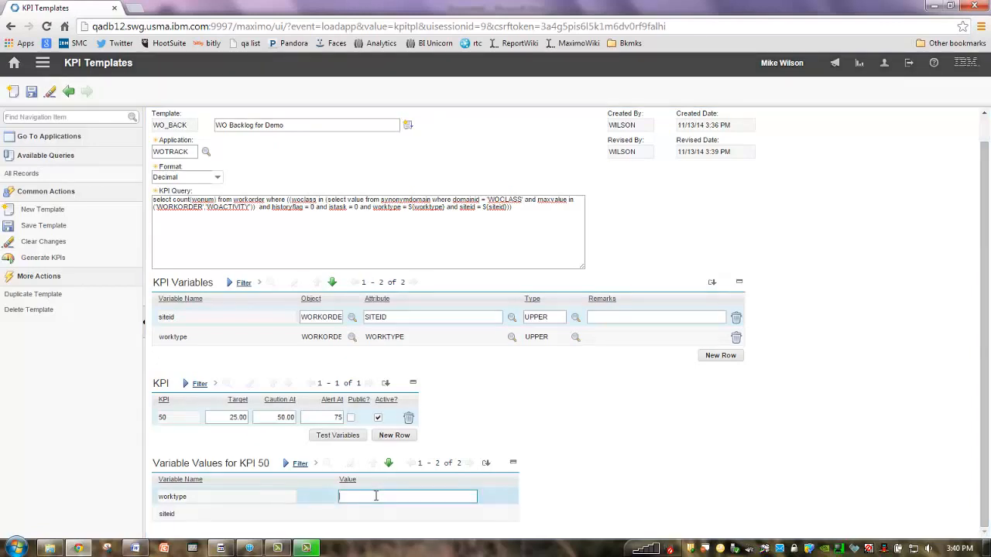
type("EM")
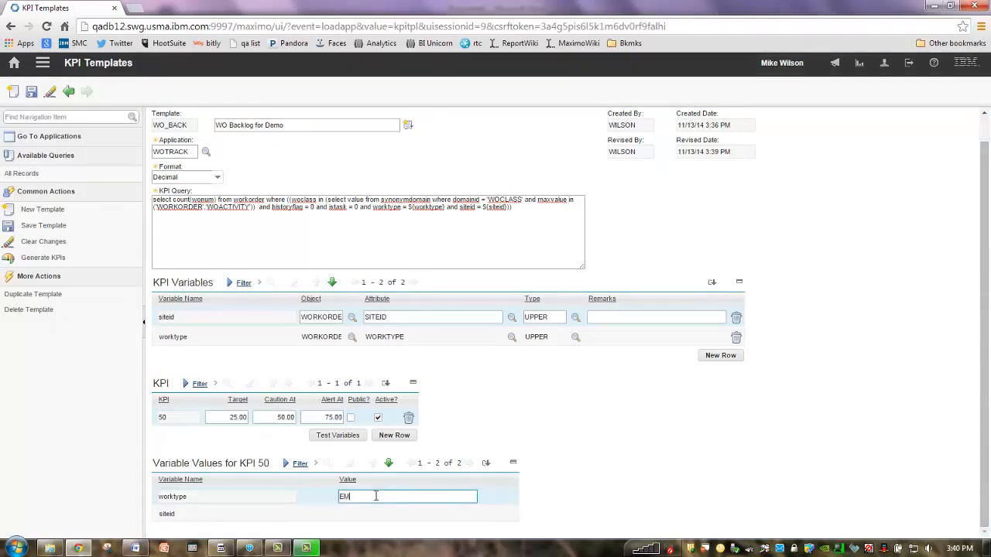
left_click(407, 514)
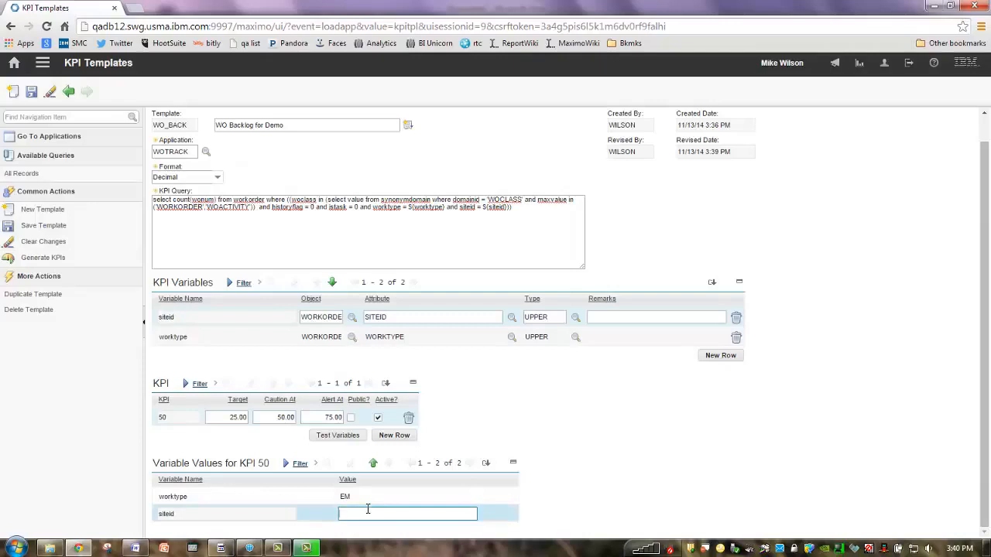
type("BEDFORD")
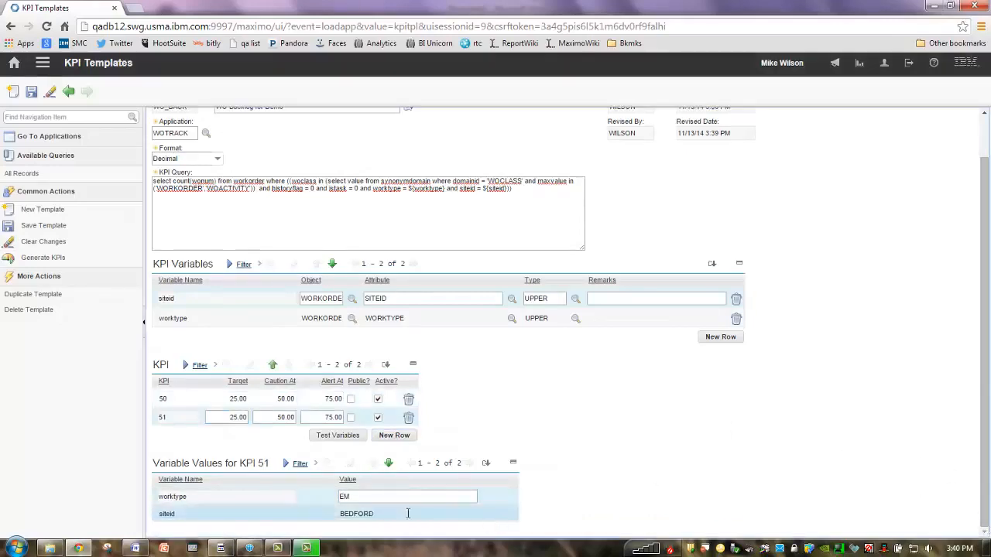
left_click(406, 514)
type("BUFFA")
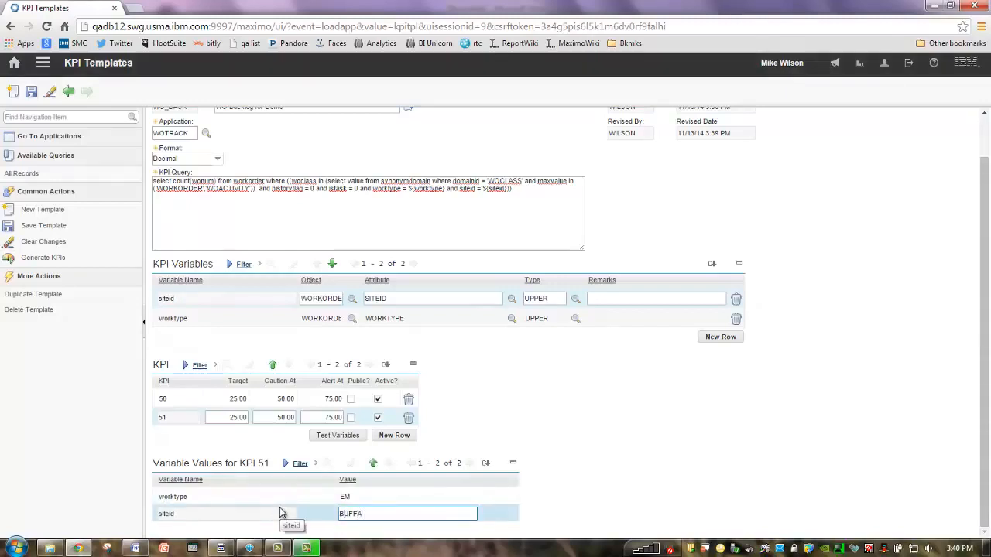
type("LO")
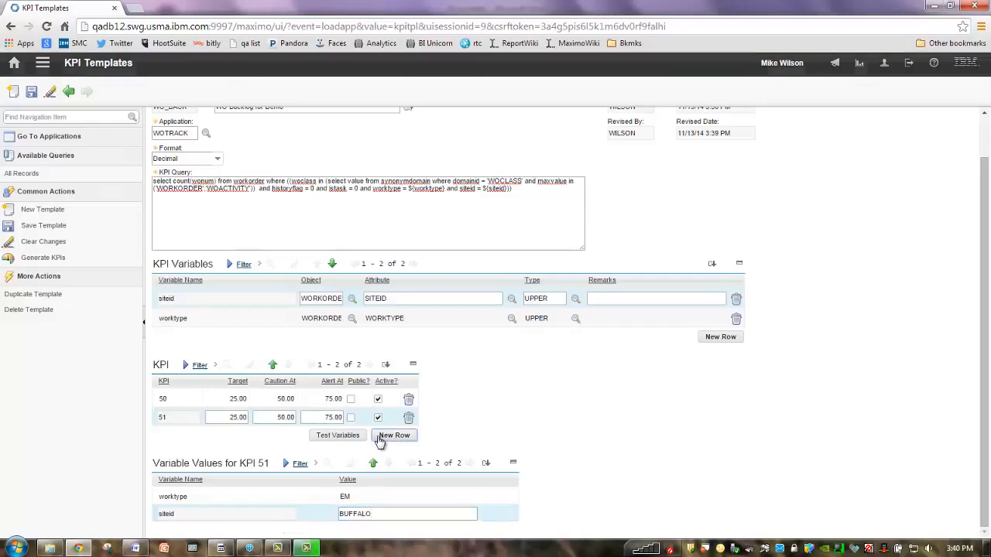
Step: Add KPIs 52 and 53, setting KPI 53's work type value to CM
left_click(393, 434)
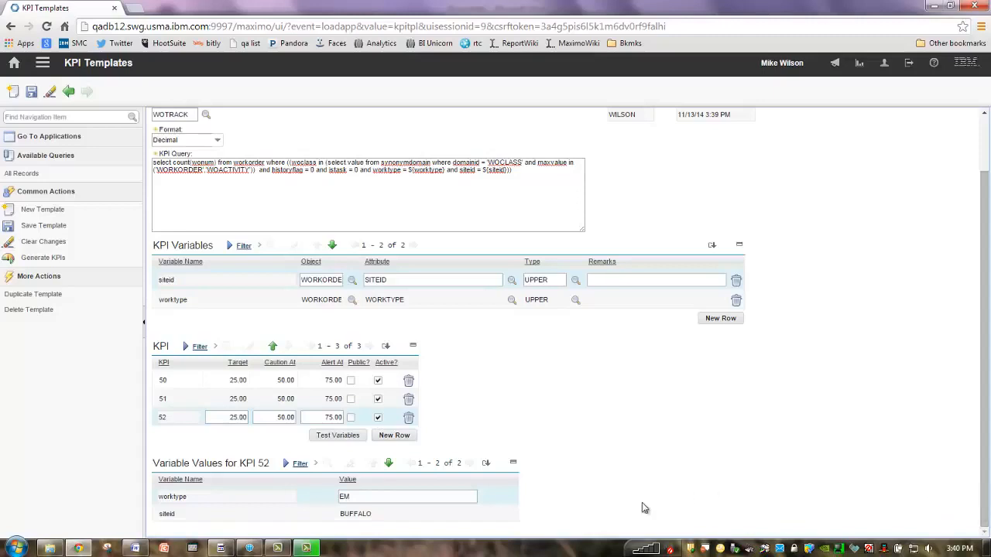
left_click(406, 495)
type("P")
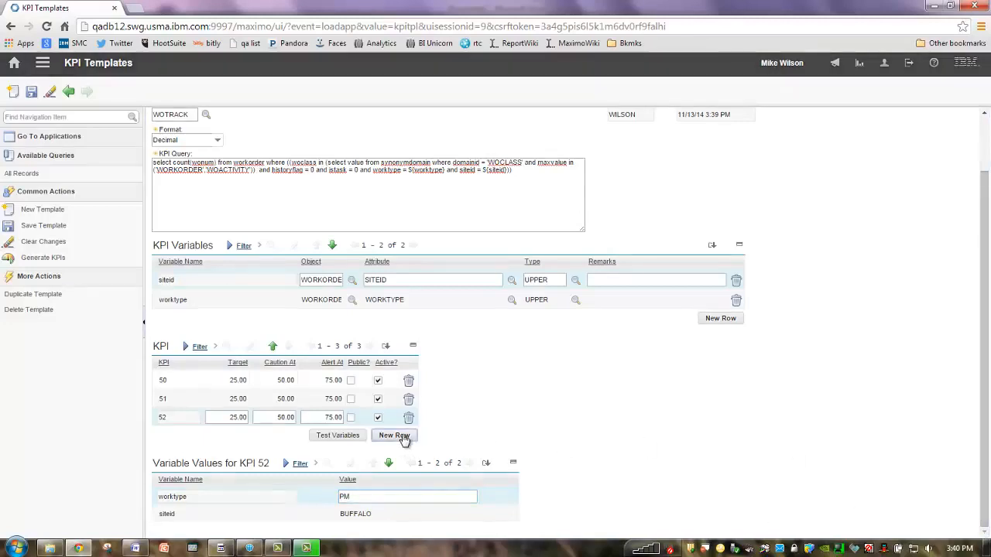
left_click(394, 435)
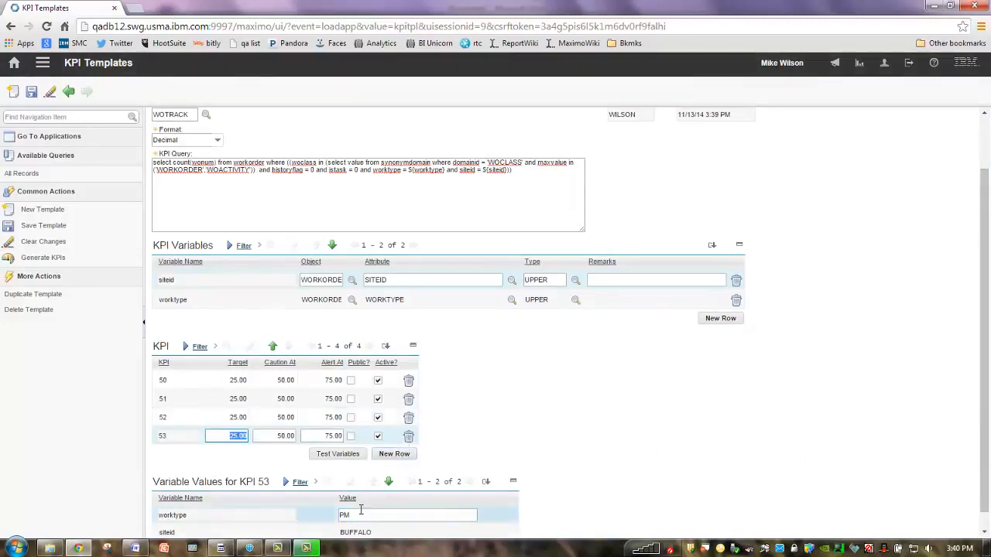
left_click(406, 514)
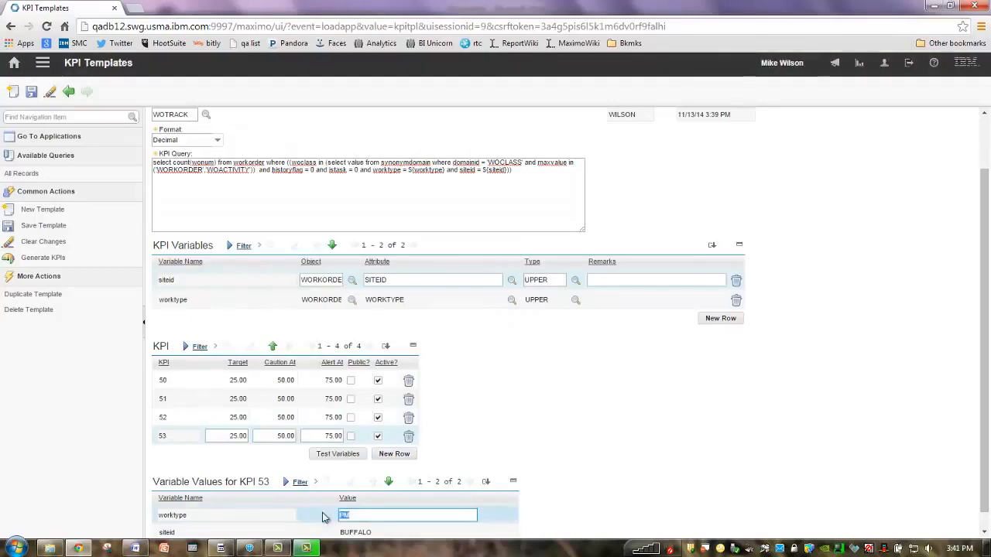
type("CM")
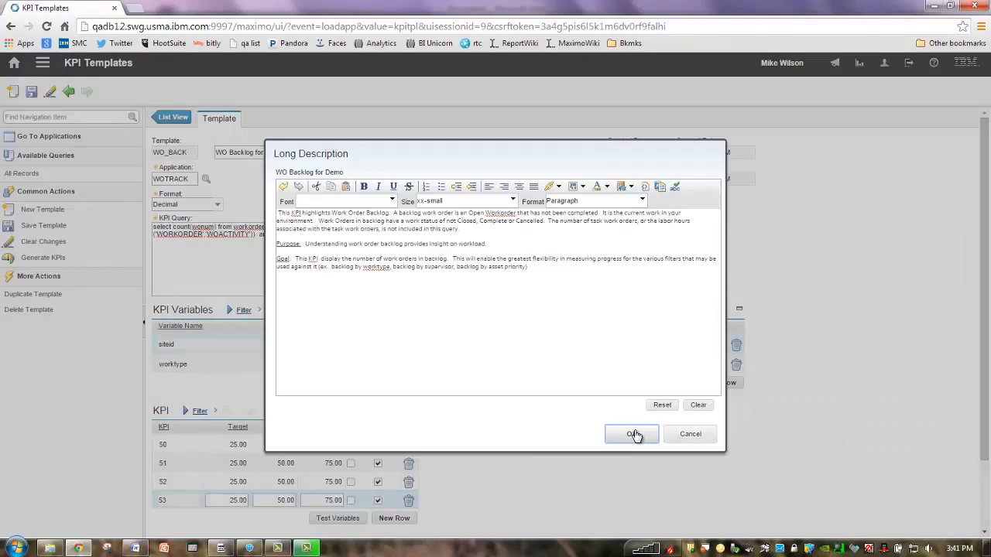
Step: Accept the backlog long description and save the template
left_click(632, 433)
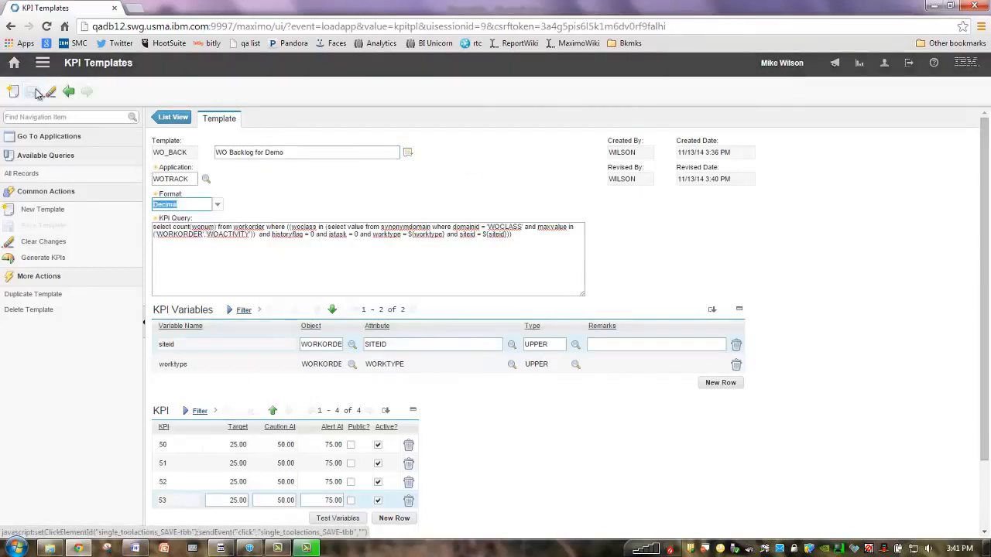
left_click(31, 93)
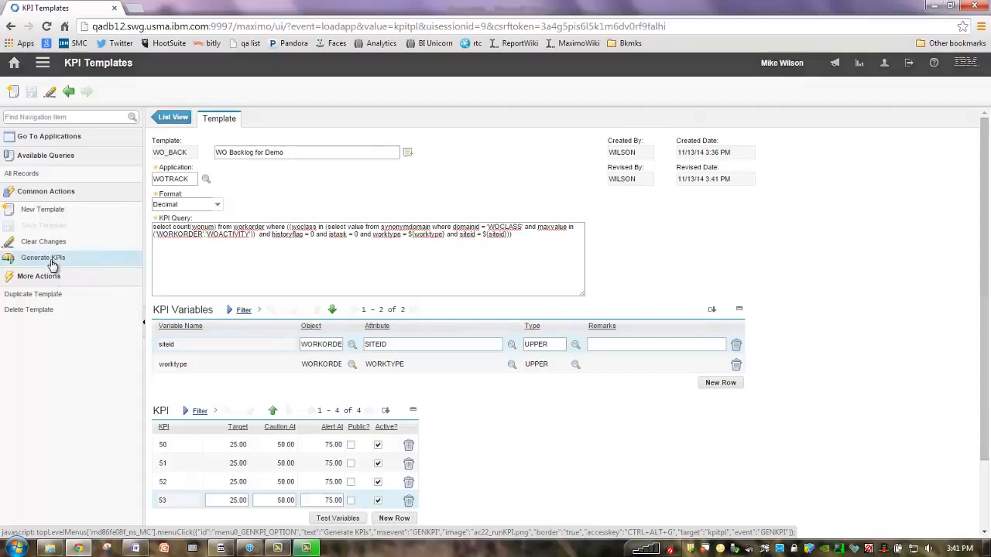
Step: Run Generate KPIs and acknowledge that 4 KPIs were created for WO_BACK
left_click(41, 257)
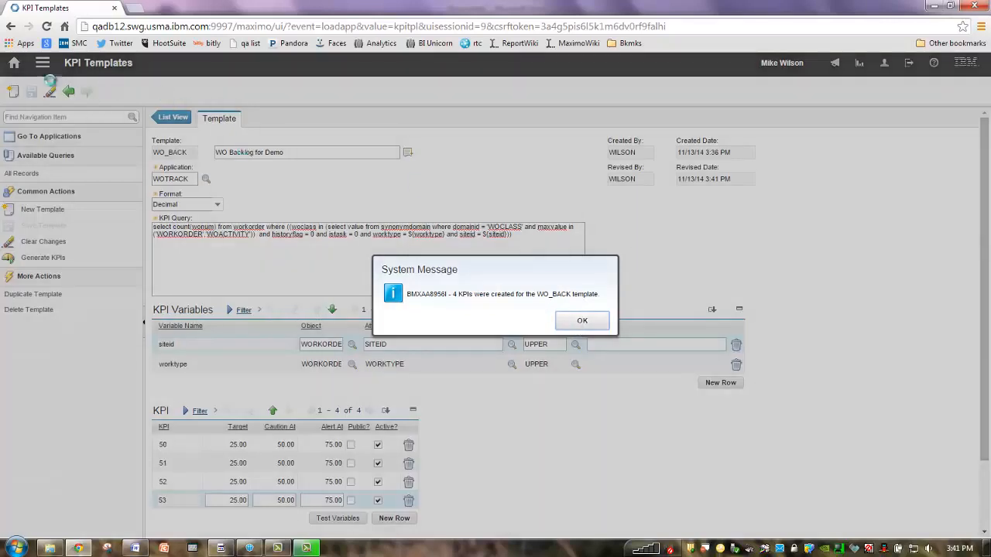
left_click(582, 320)
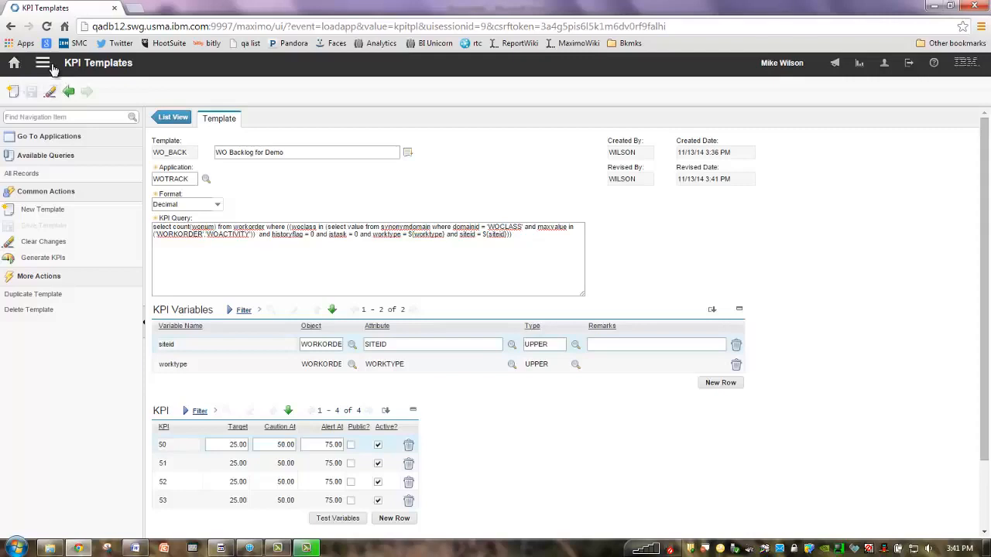
Step: Go to KPI Manager, list all KPIs and open record WO_BACK_50
left_click(43, 62)
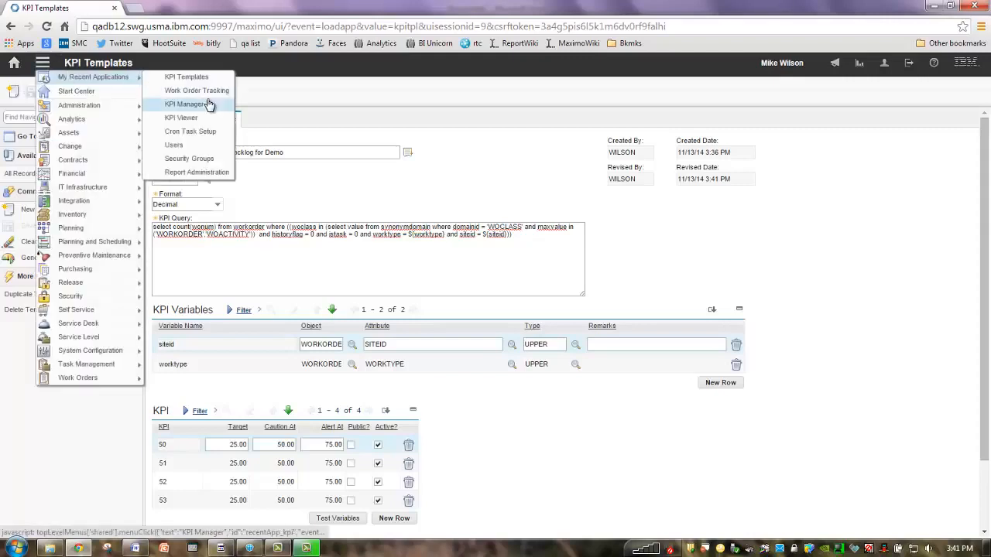
left_click(186, 104)
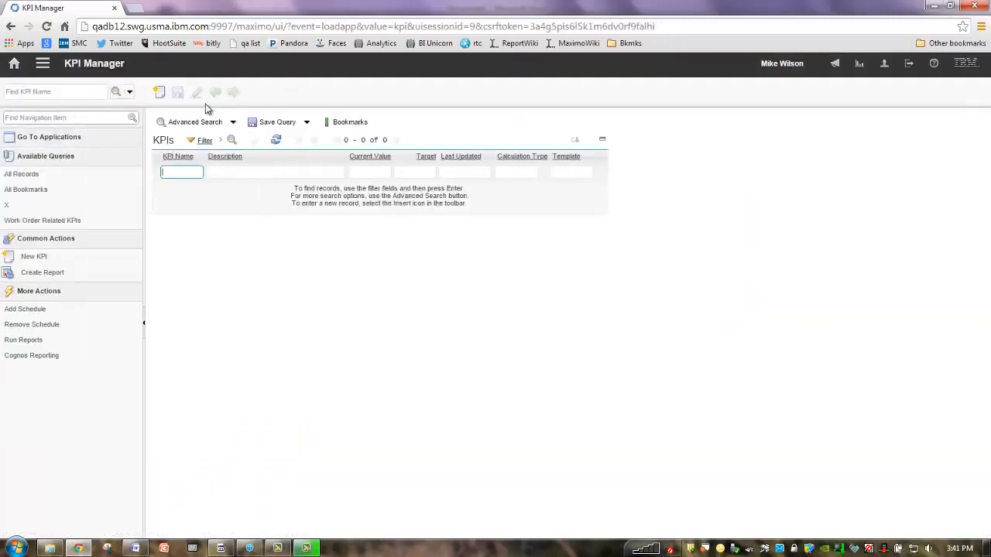
left_click(570, 172)
type("wo")
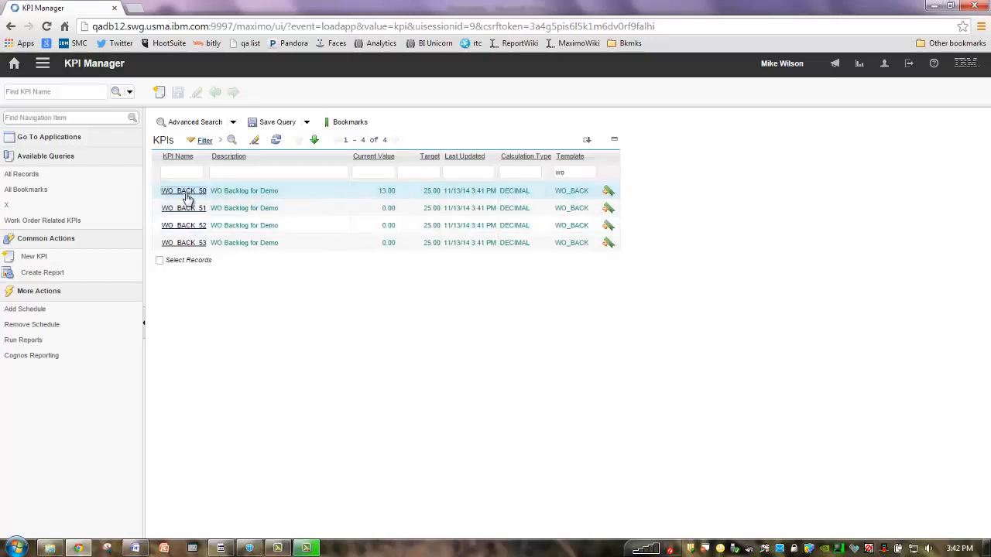
left_click(184, 190)
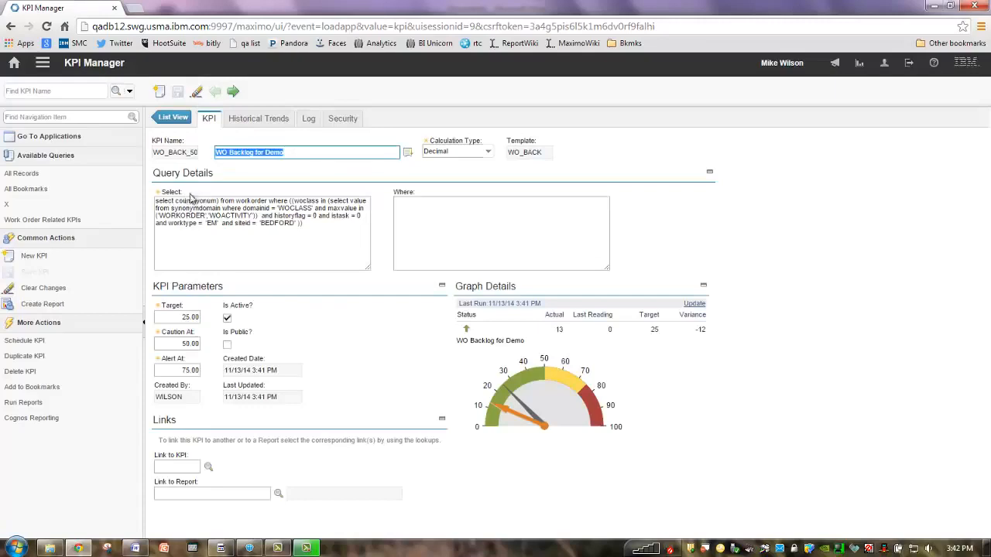
Step: Change the description to 'WO Backlog for Demo bedford em' and show Security
left_click(307, 152)
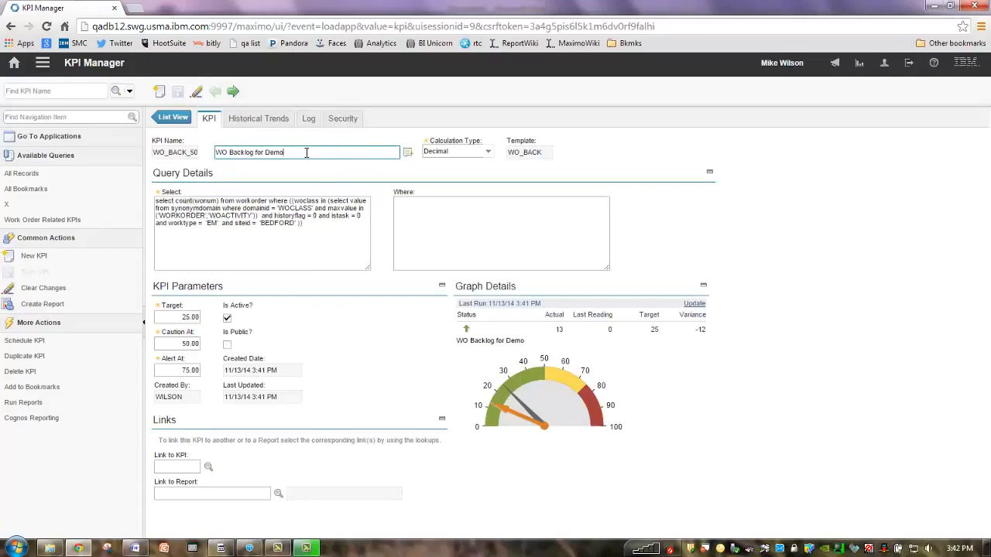
type("bedford")
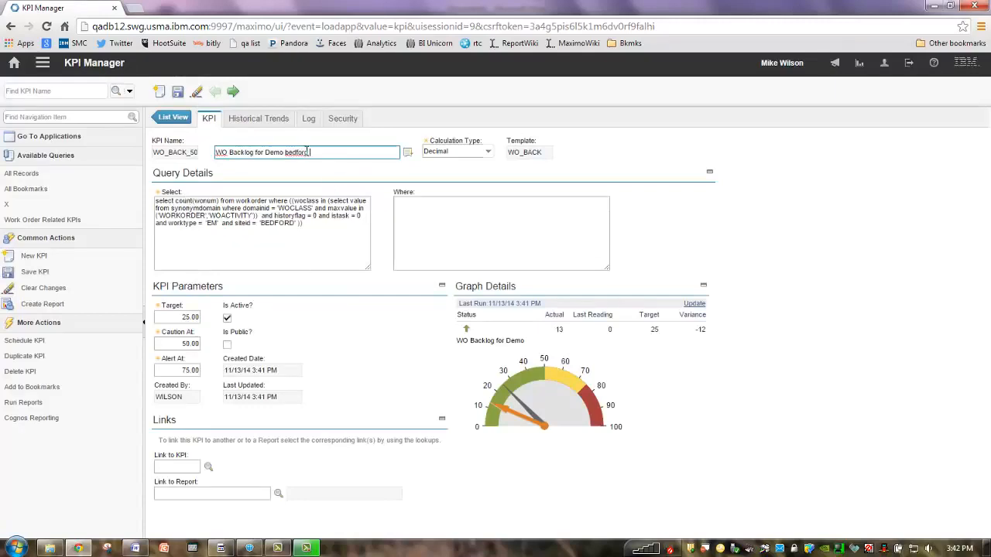
type("em")
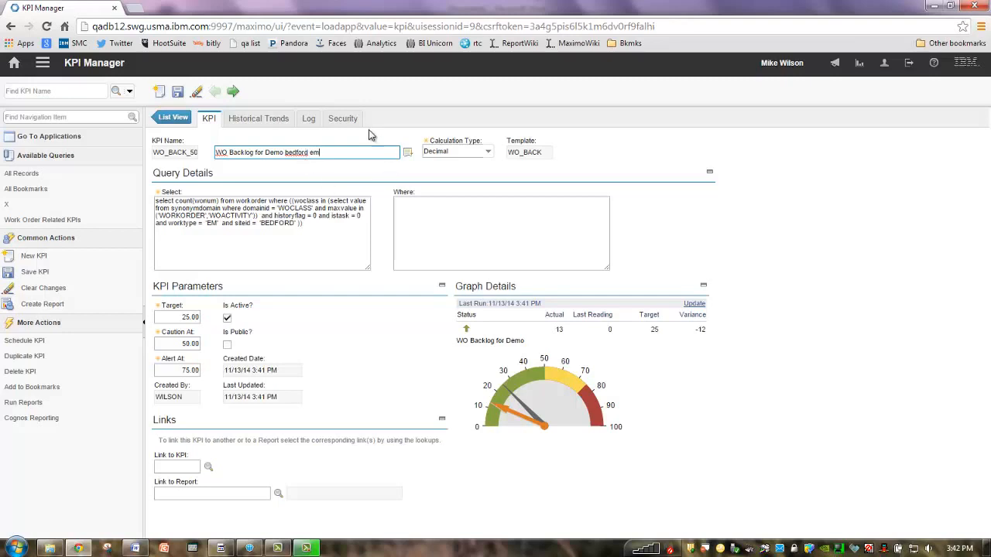
left_click(342, 118)
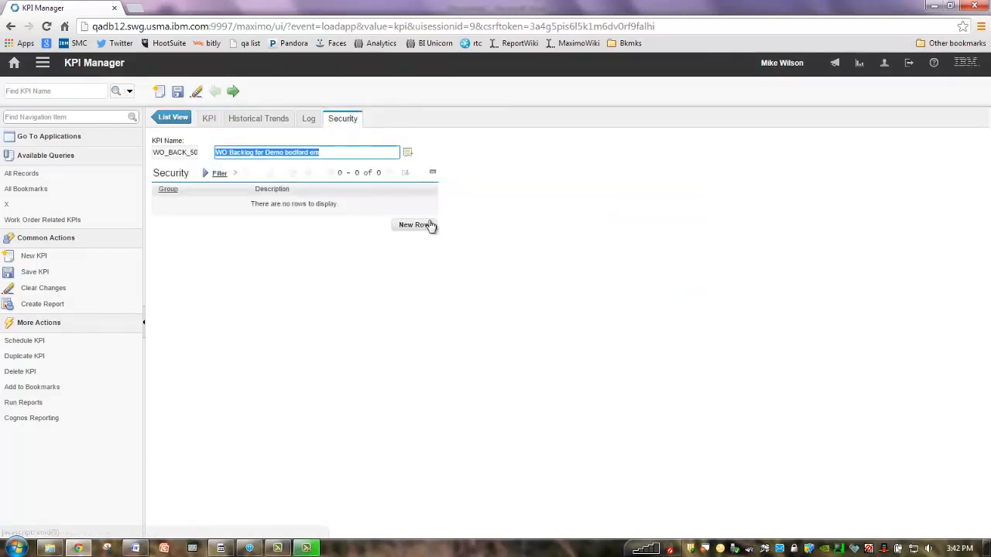
Step: Add security group OPSMGR (Operations Manager) to WO_BACK_50, save, and sign out
left_click(416, 224)
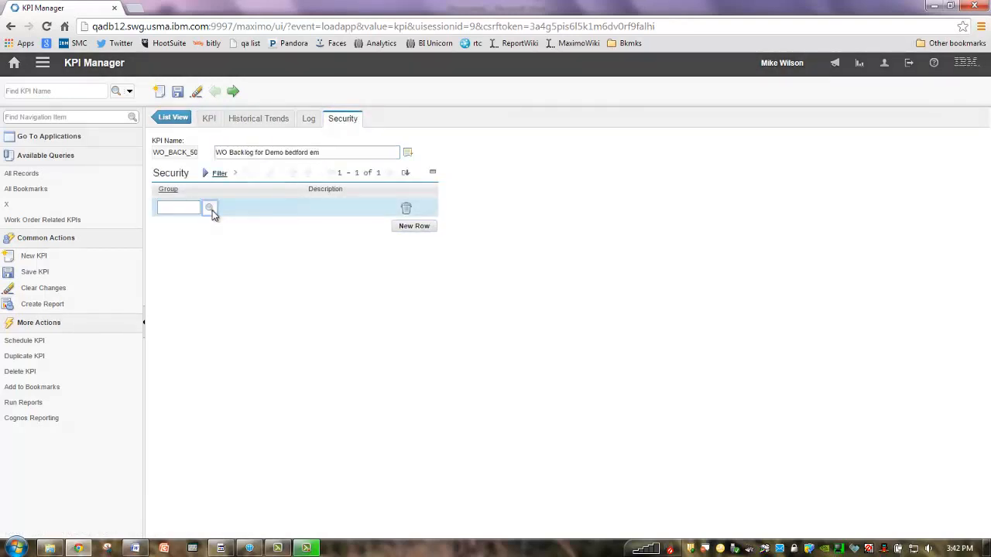
left_click(211, 207)
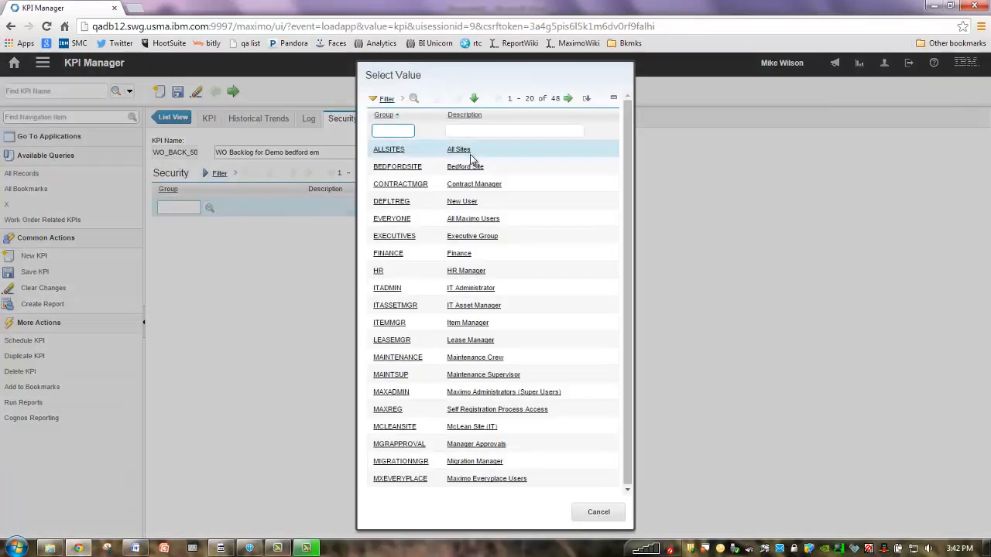
type("ops")
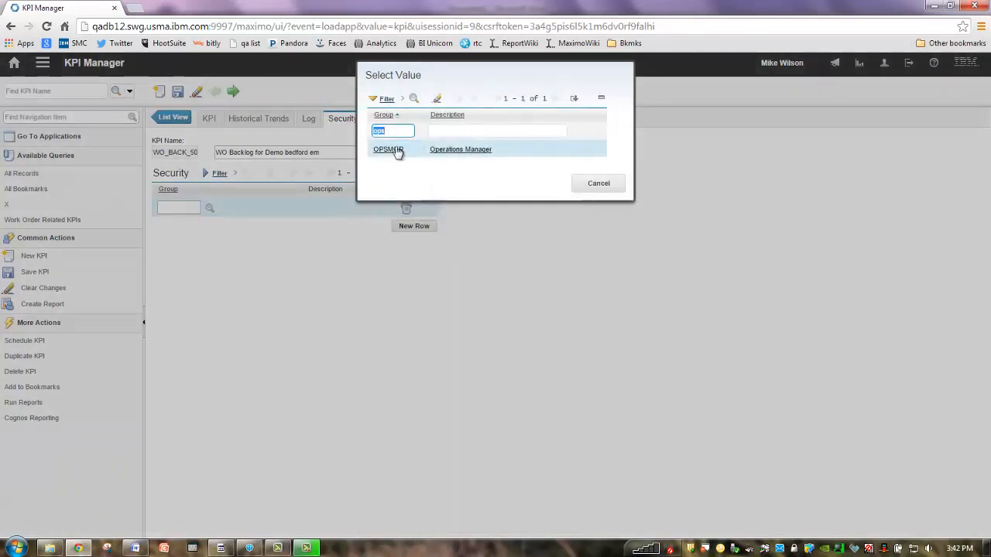
left_click(387, 148)
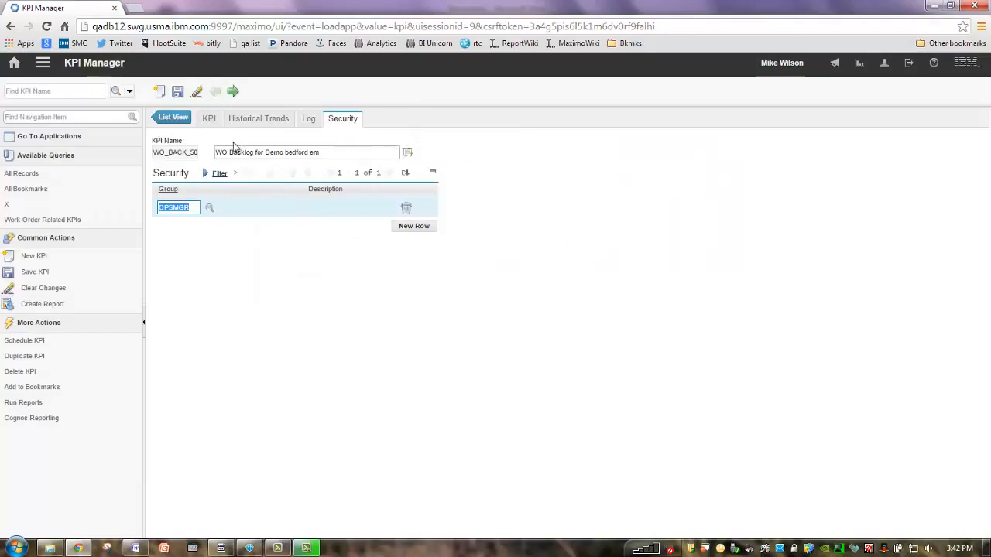
left_click(177, 91)
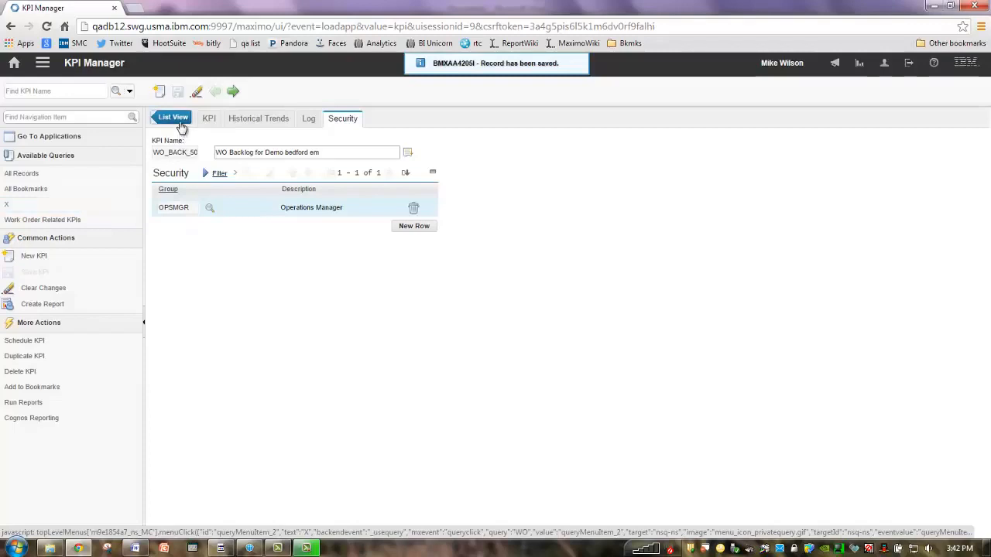
left_click(174, 117)
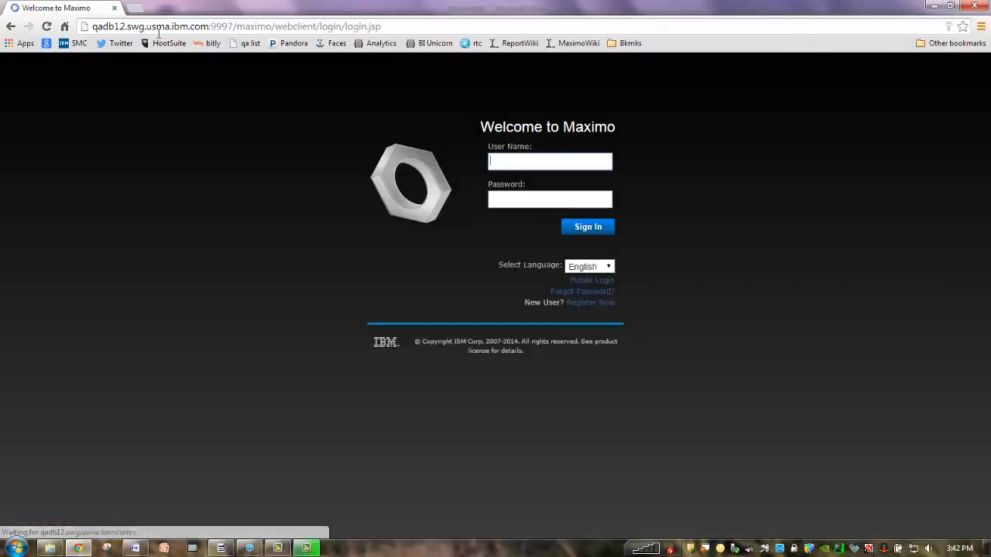
type("snola")
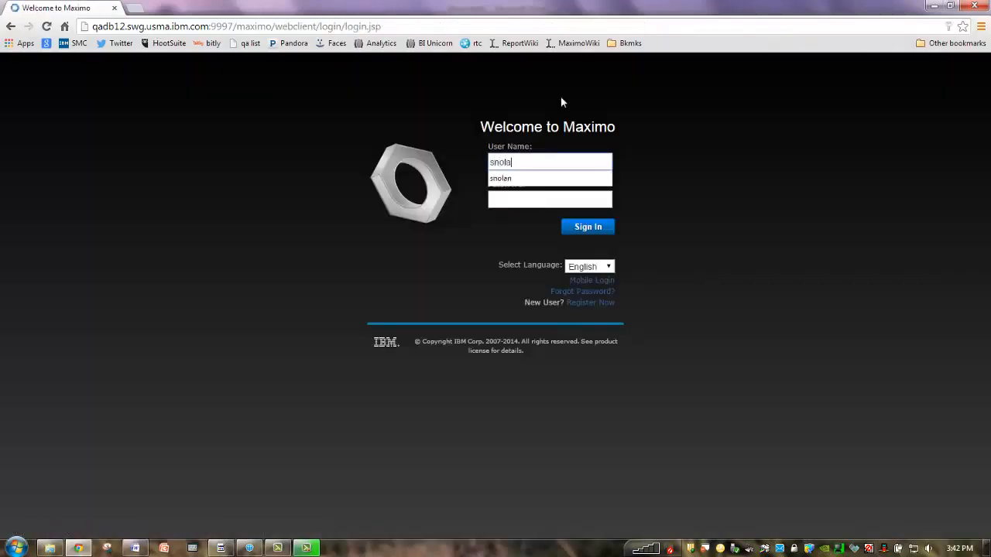
type("••")
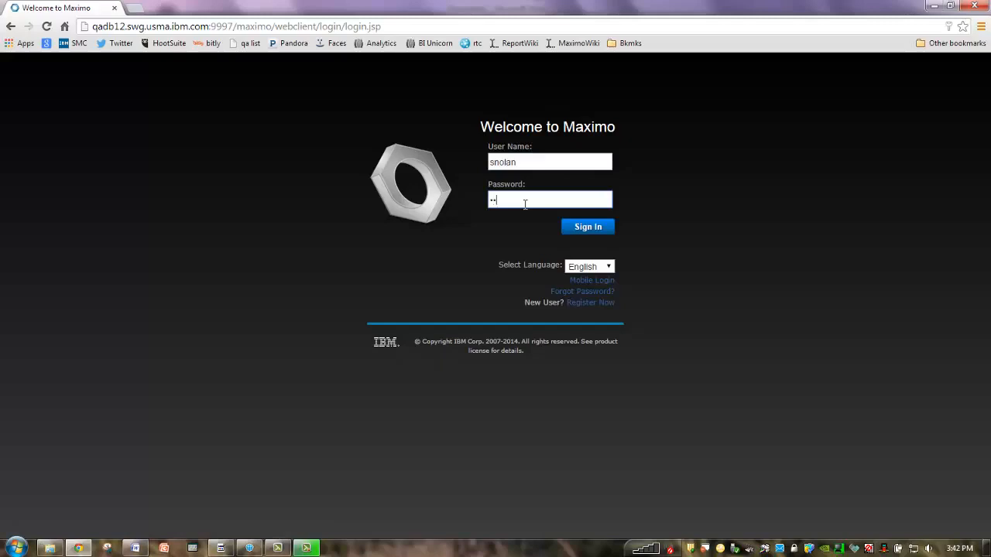
left_click(588, 226)
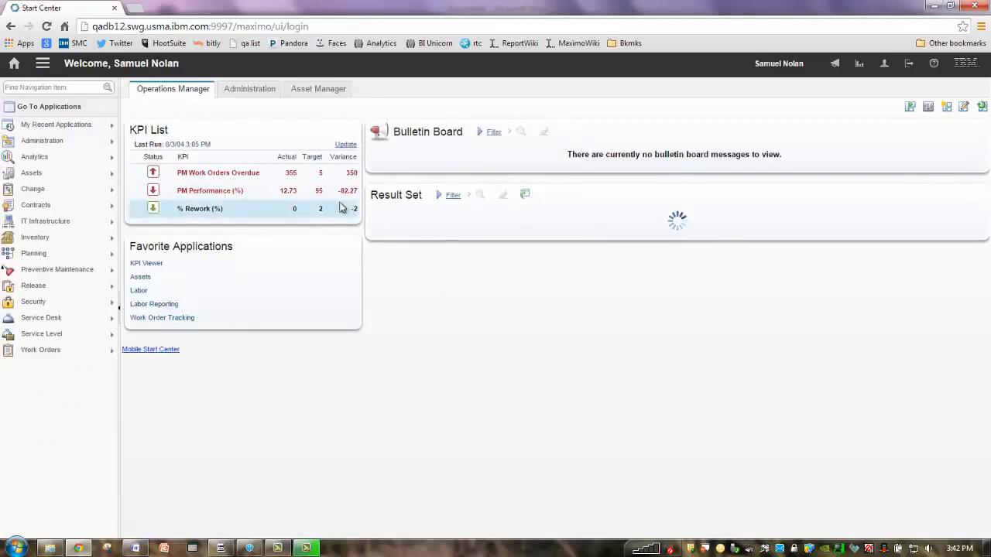
Step: In KPI Viewer, open WO_BACK_50 showing its gauge with current value 13
left_click(145, 263)
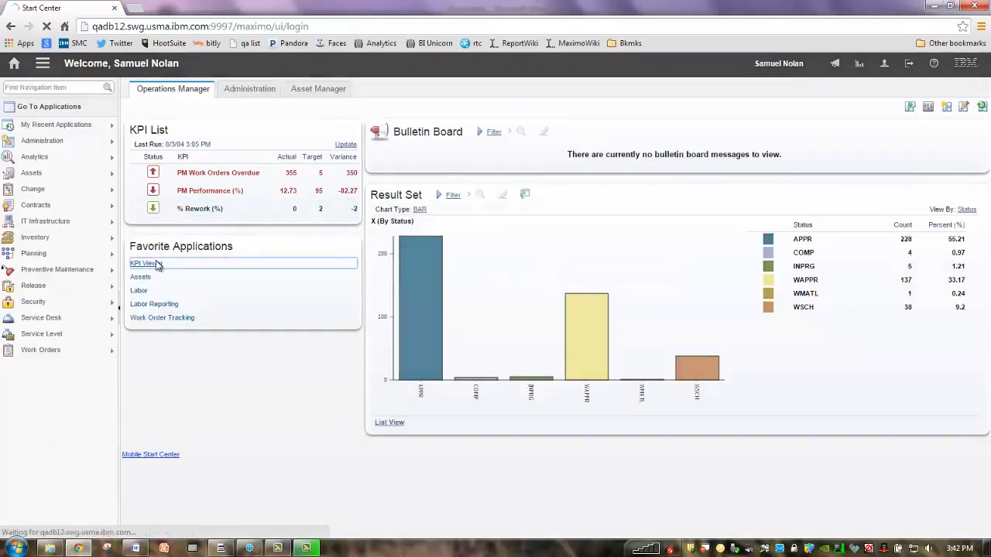
left_click(143, 263)
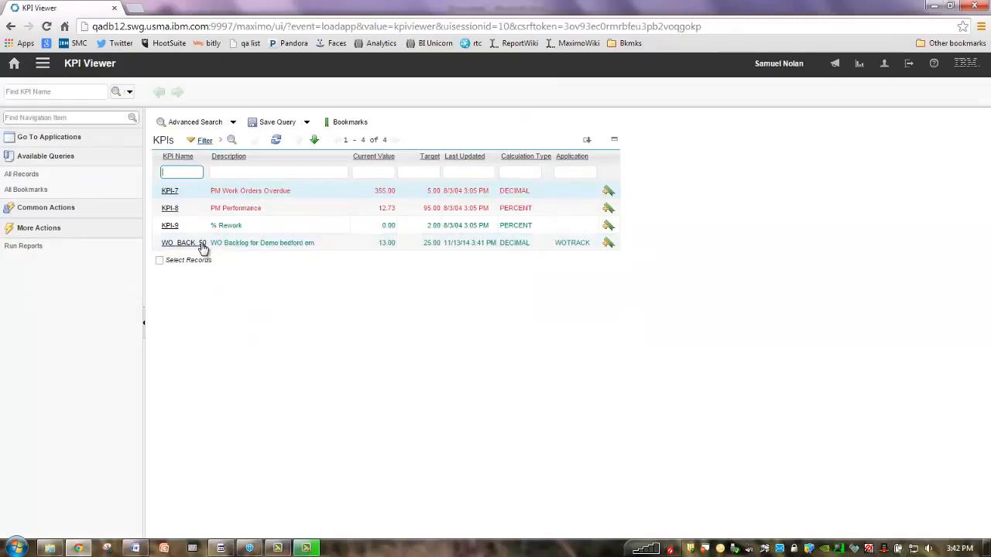
left_click(183, 241)
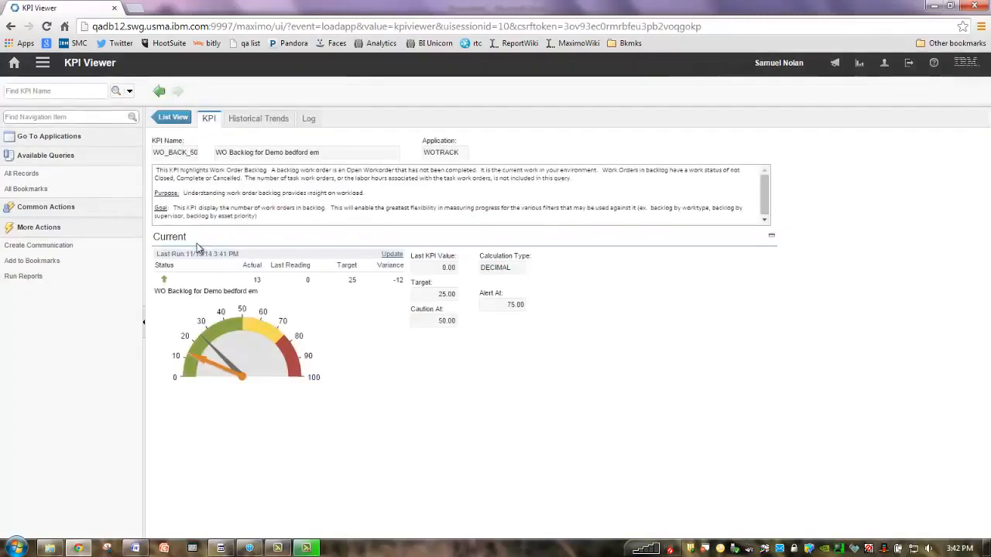
mouse_move(523, 260)
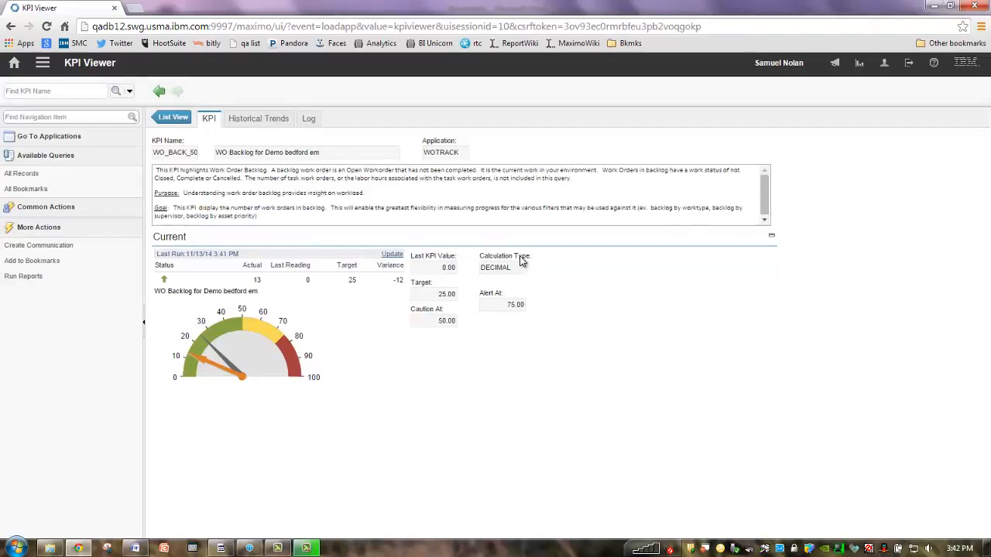